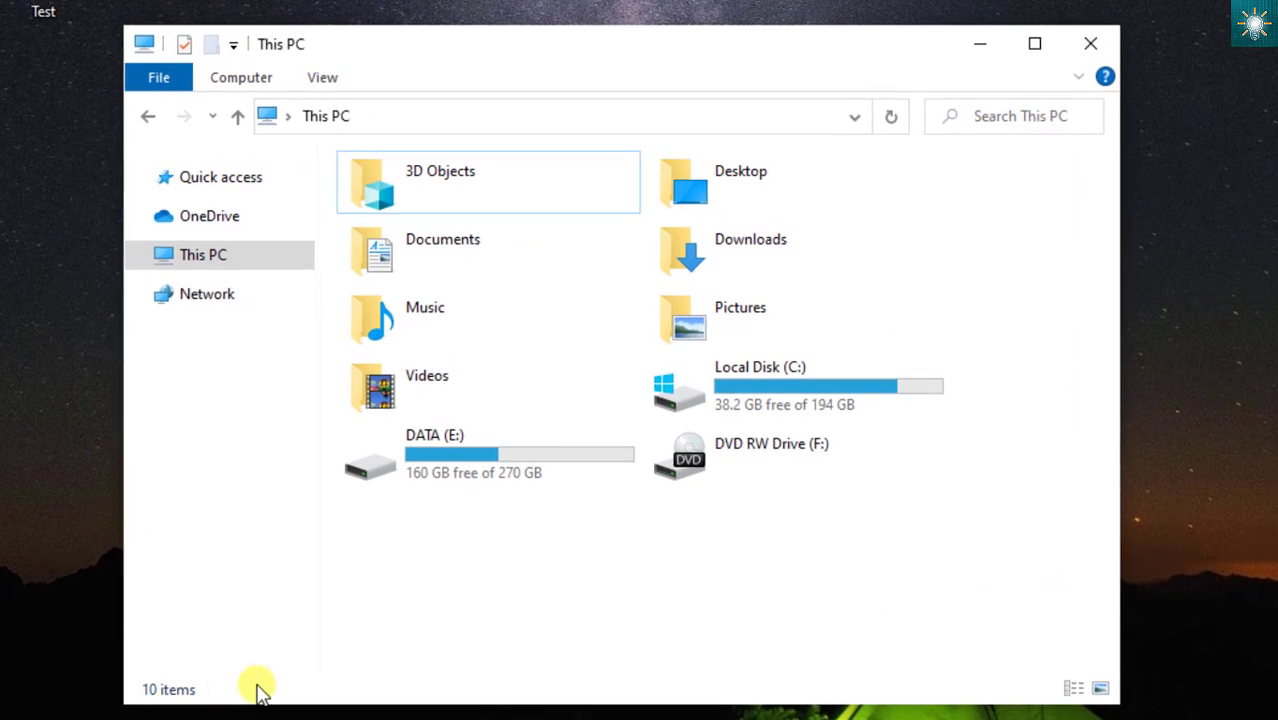
mouse_move(530, 575)
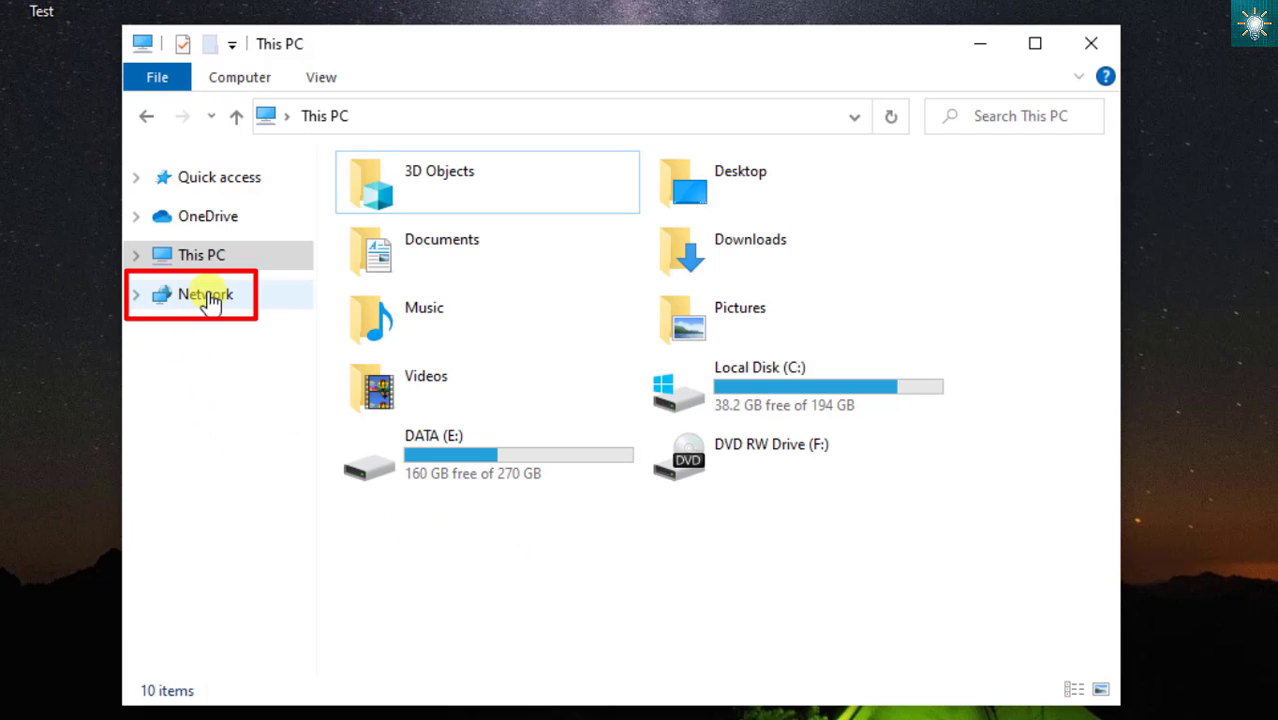
Show the Network location to list the discovered computer DESKTOP-QHFIESO
left_click(205, 294)
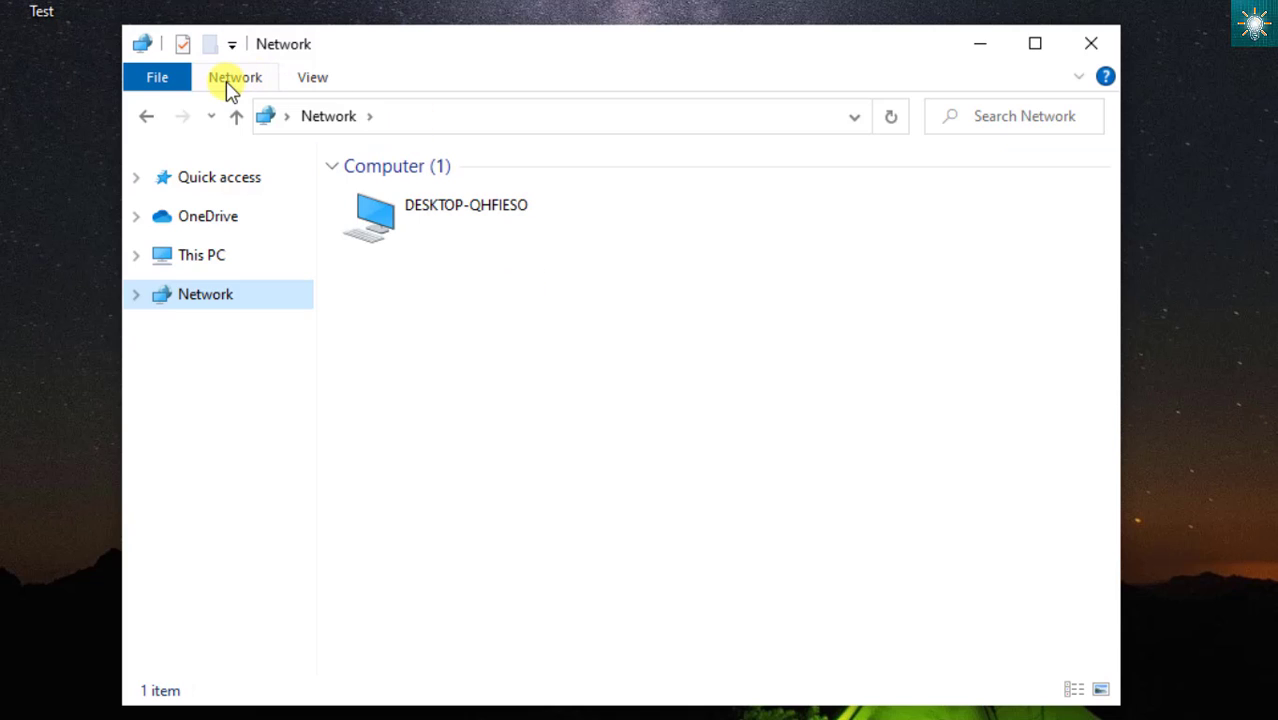
Open Network and Sharing Center from the network status settings to view network Pinas_2.G
left_click(234, 77)
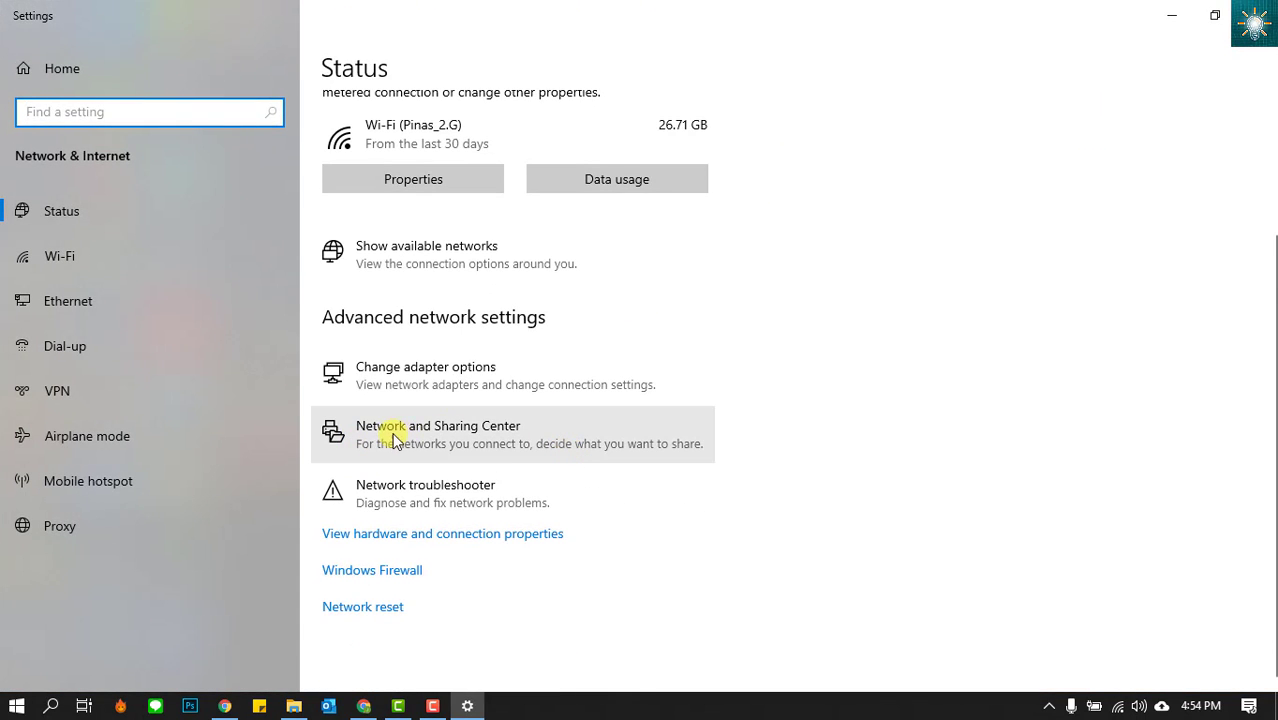
mouse_move(468, 444)
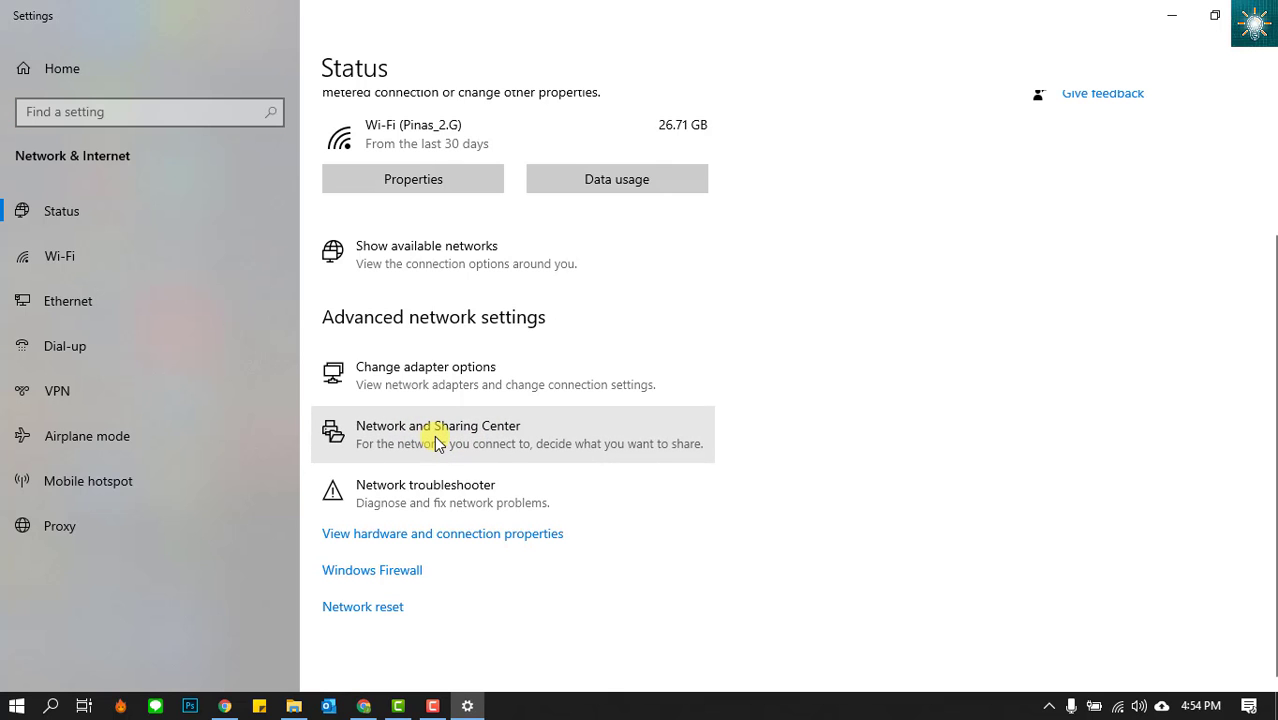
left_click(440, 434)
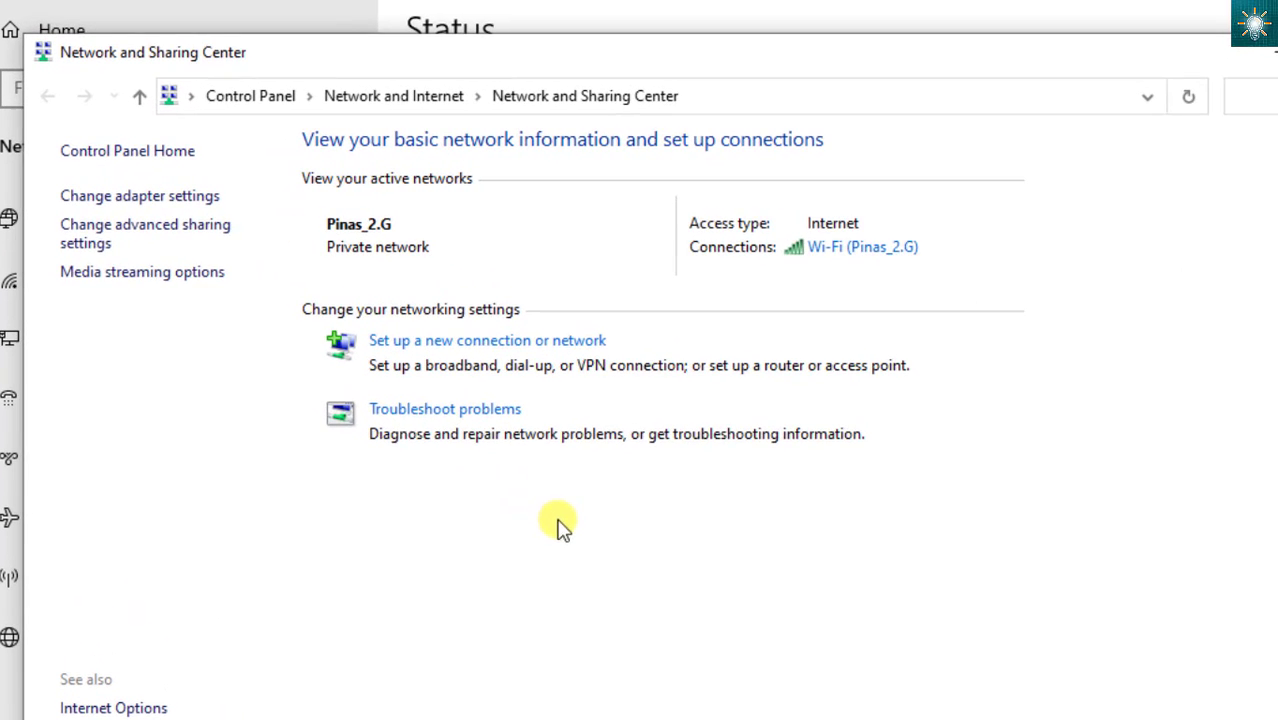
mouse_move(130, 233)
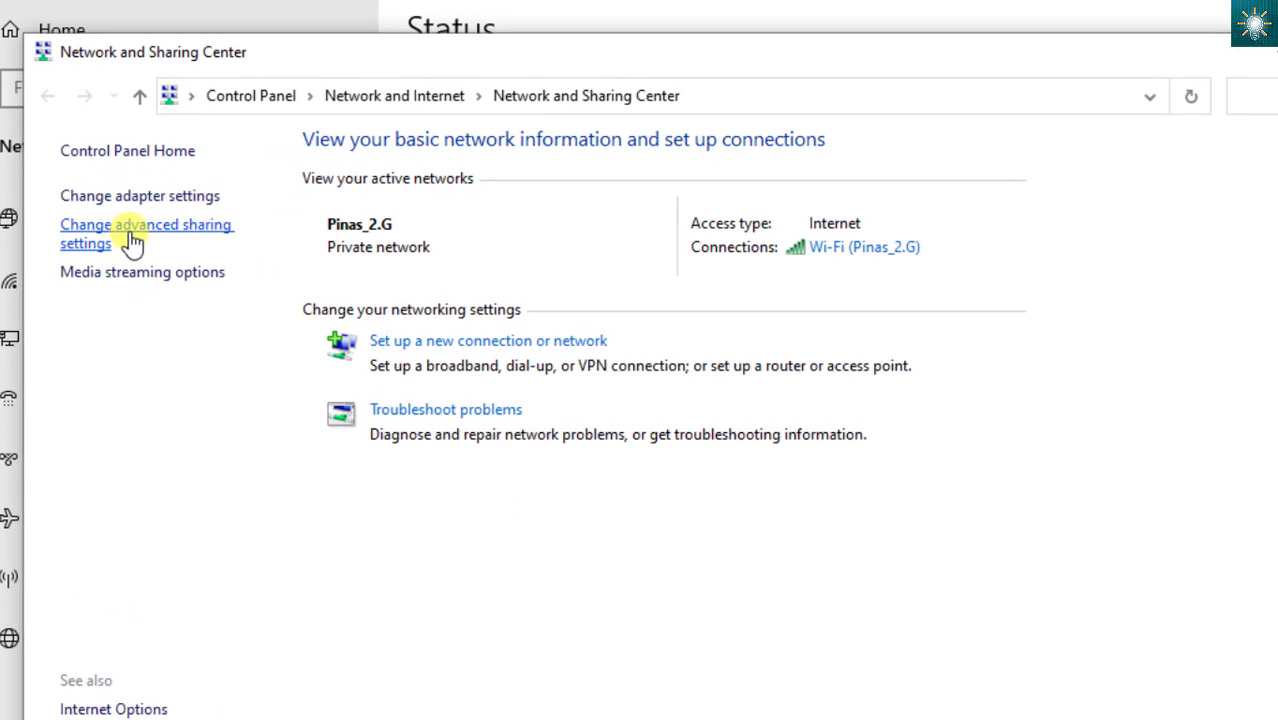
Review the Private and Guest or Public sharing profile options in Advanced sharing settings
left_click(146, 233)
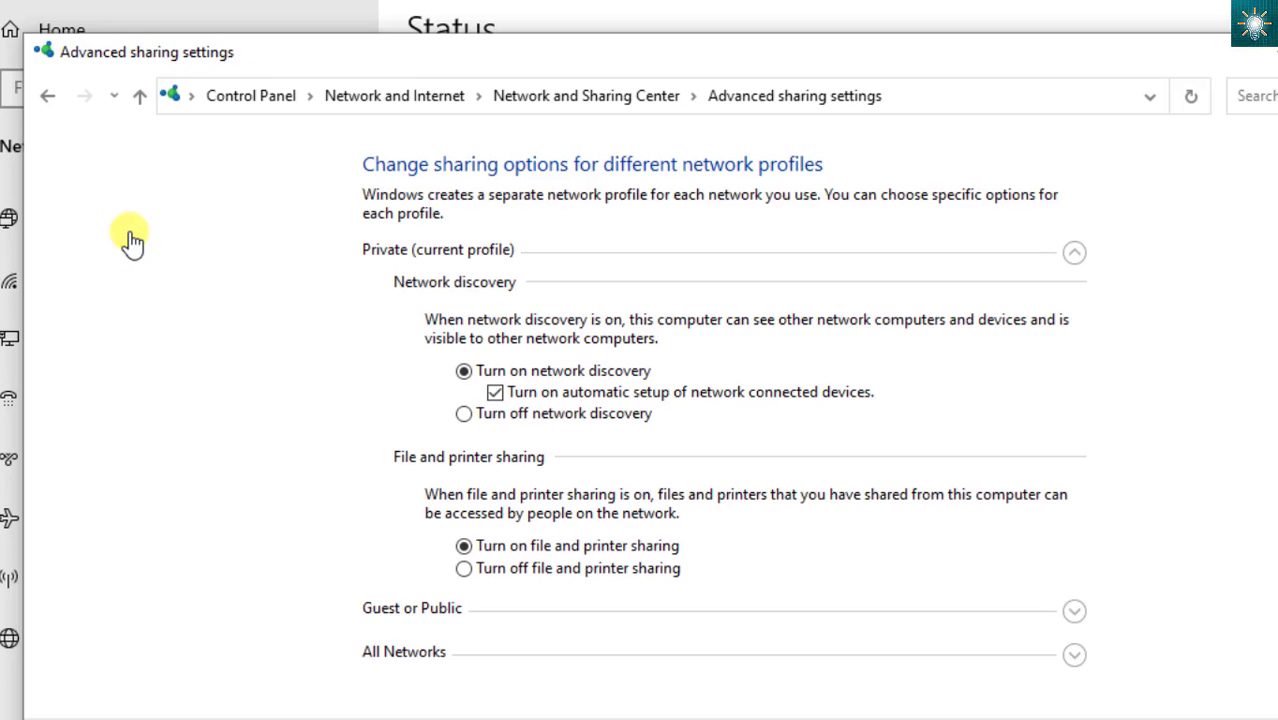
left_click(1074, 252)
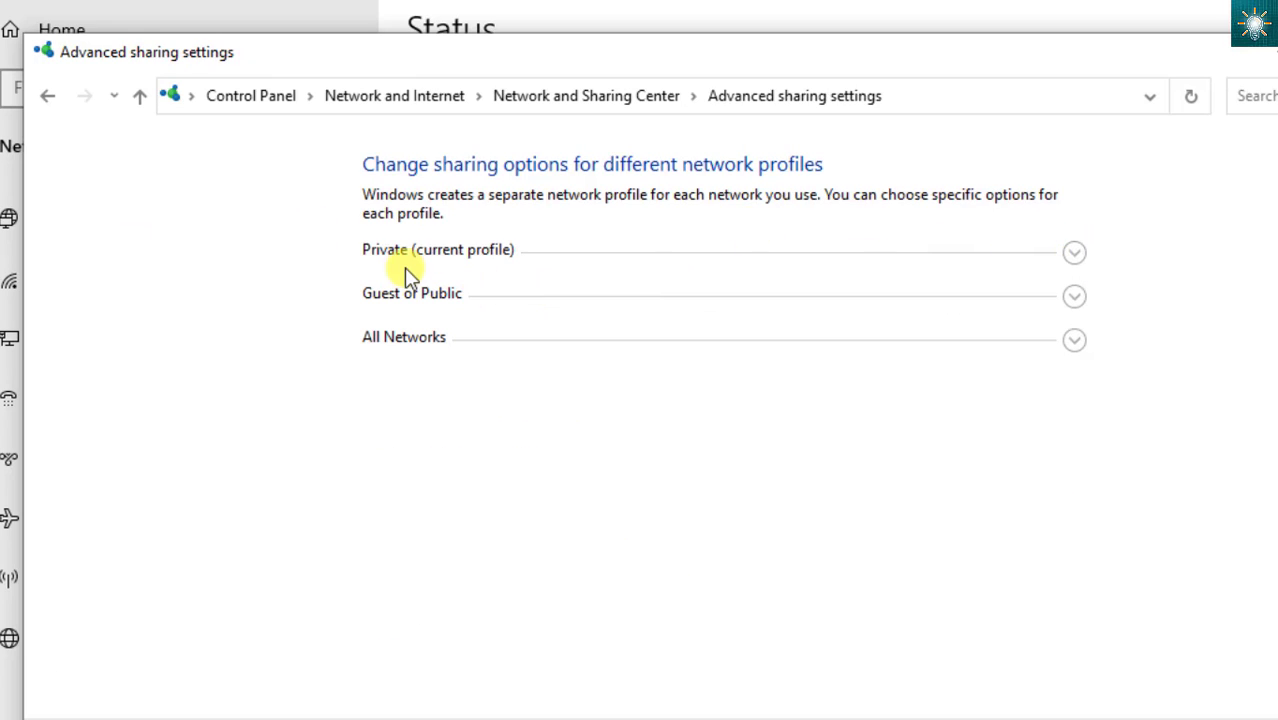
mouse_move(460, 338)
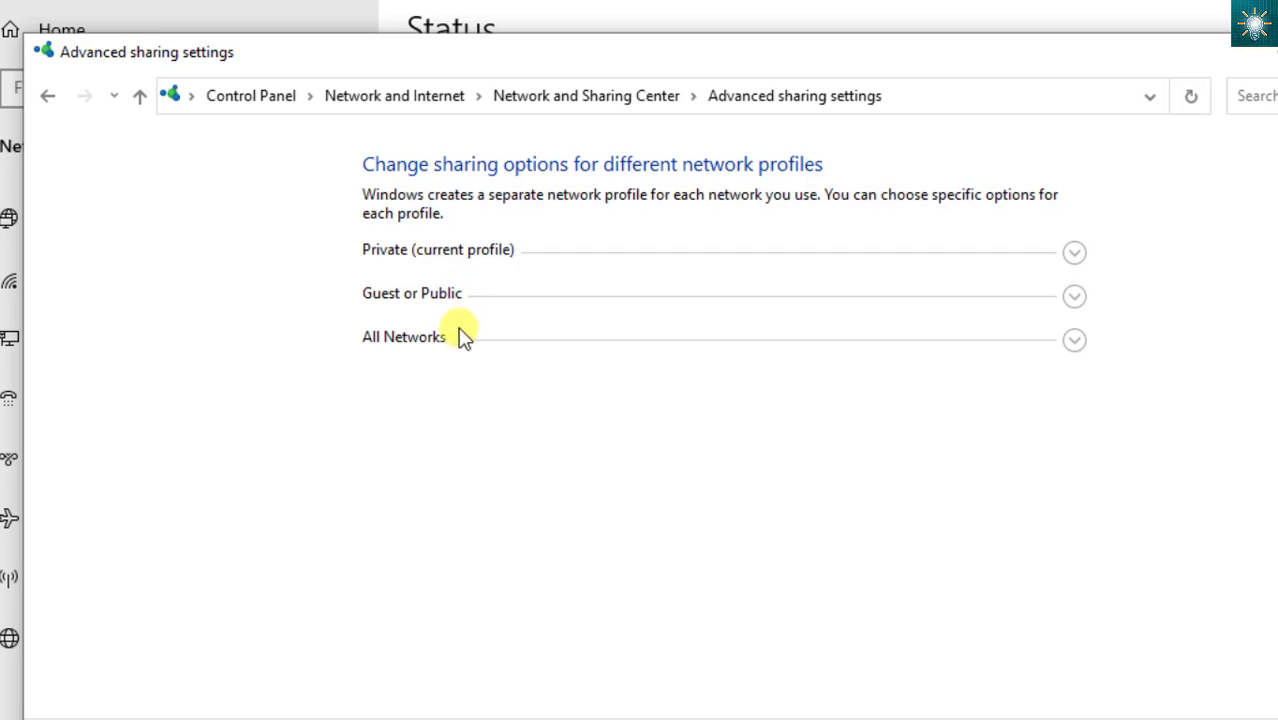
mouse_move(518, 287)
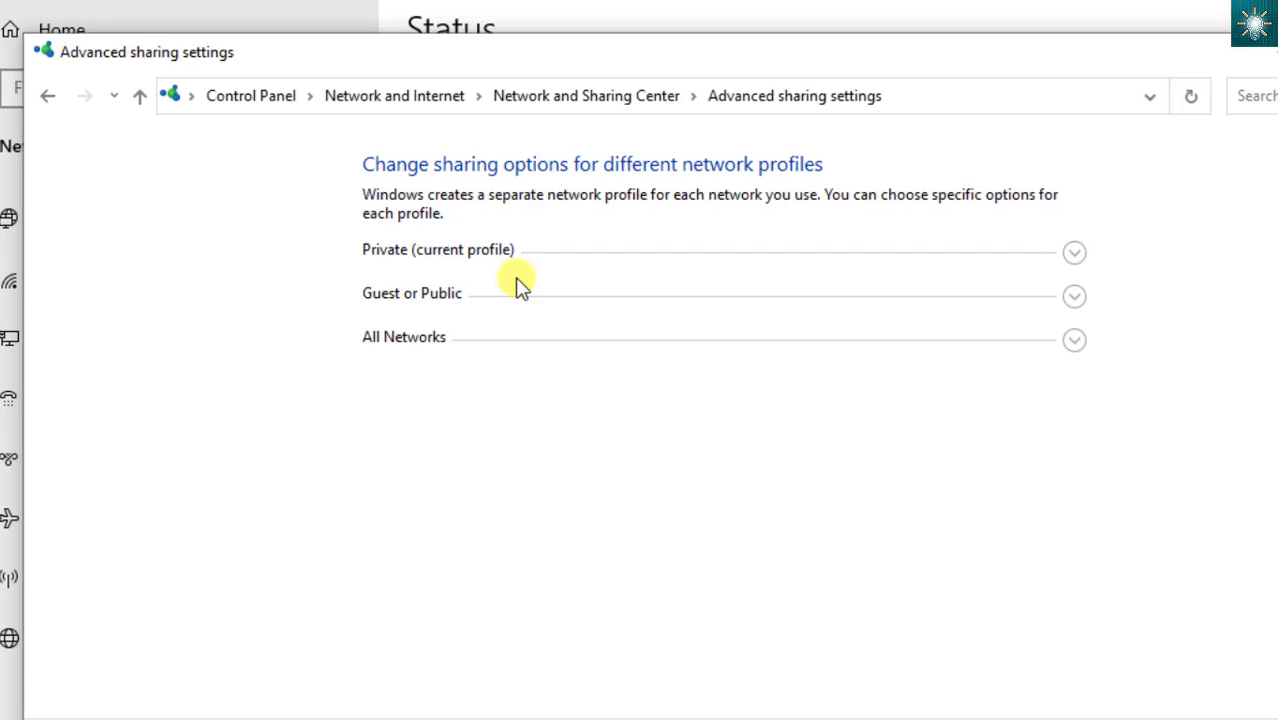
mouse_move(570, 285)
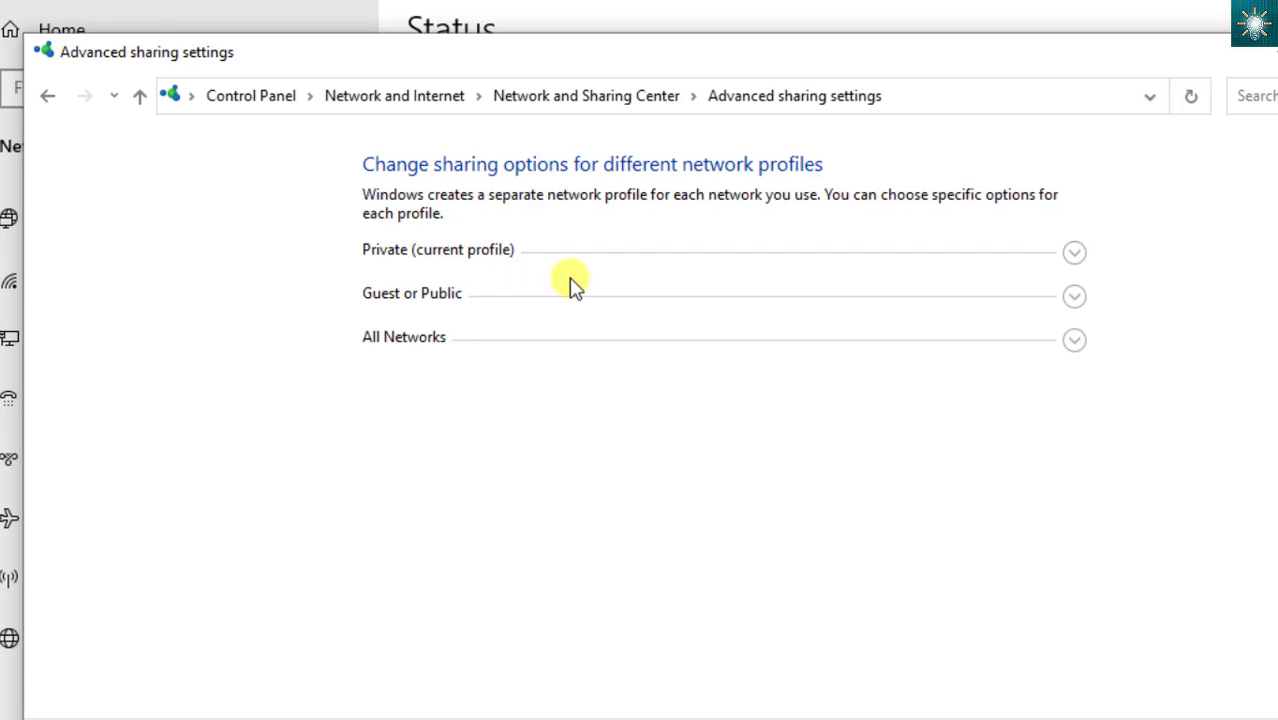
mouse_move(1037, 302)
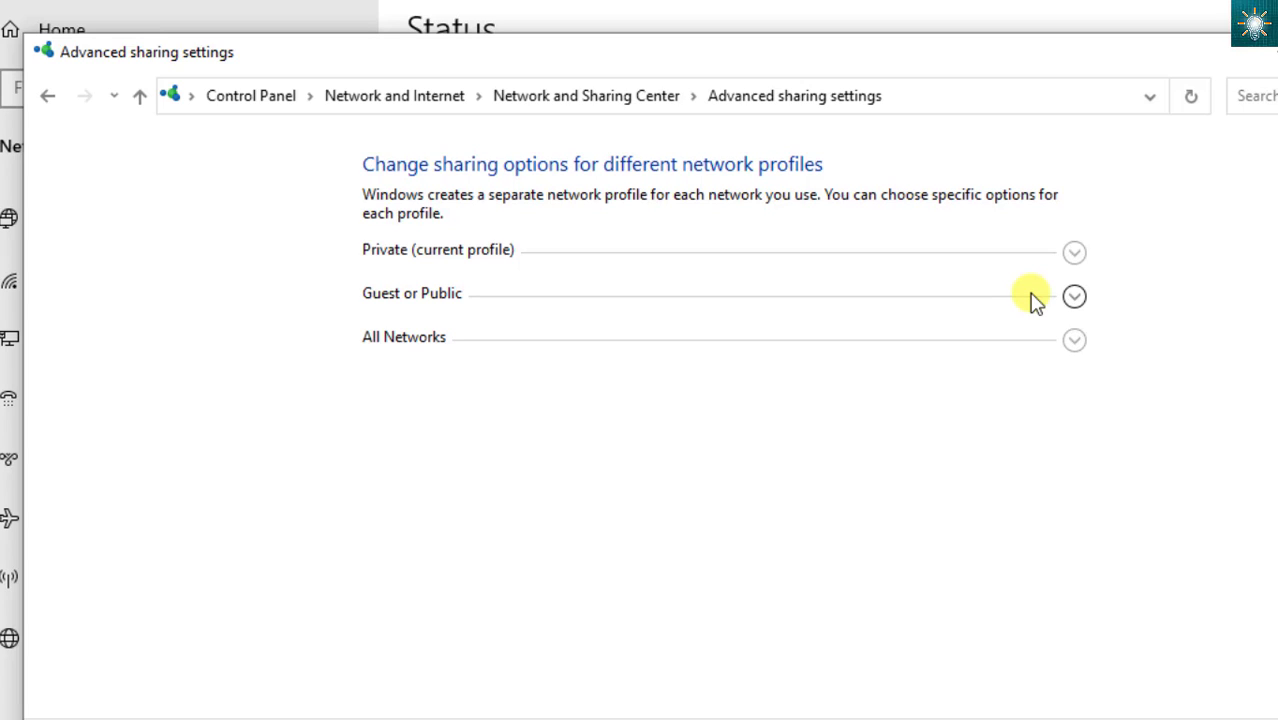
left_click(1074, 252)
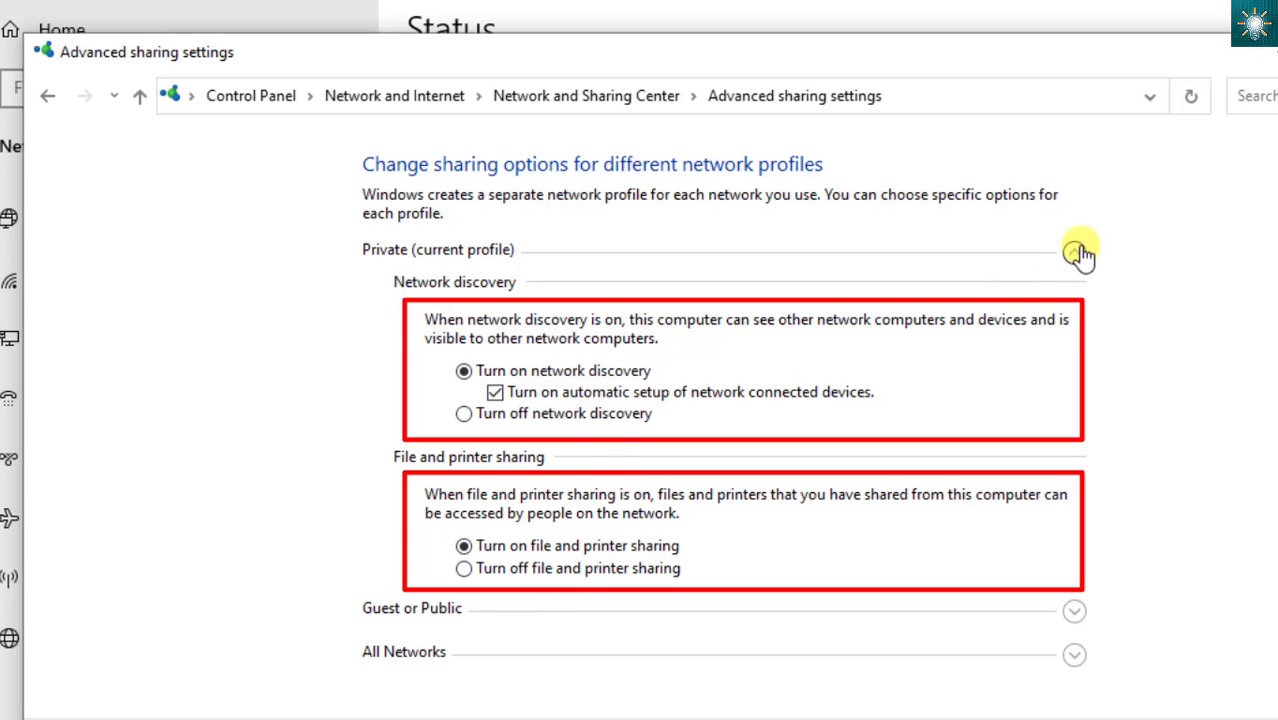
left_click(1075, 252)
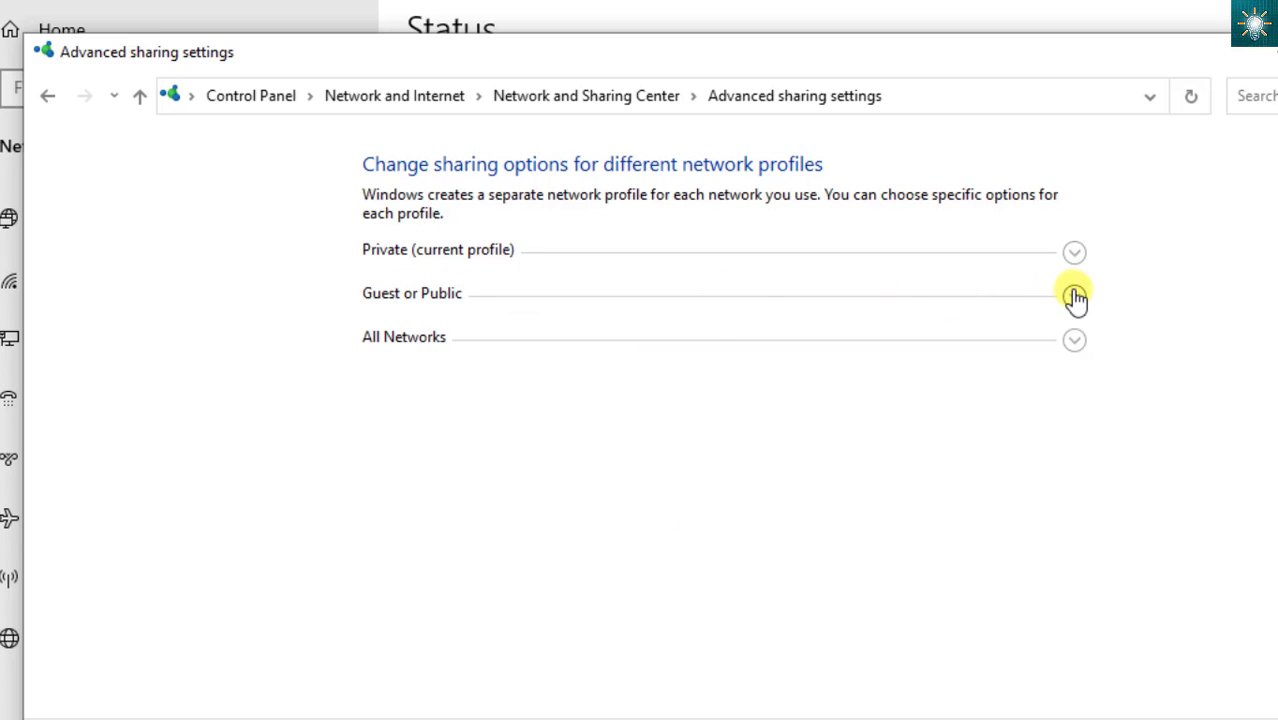
left_click(1074, 298)
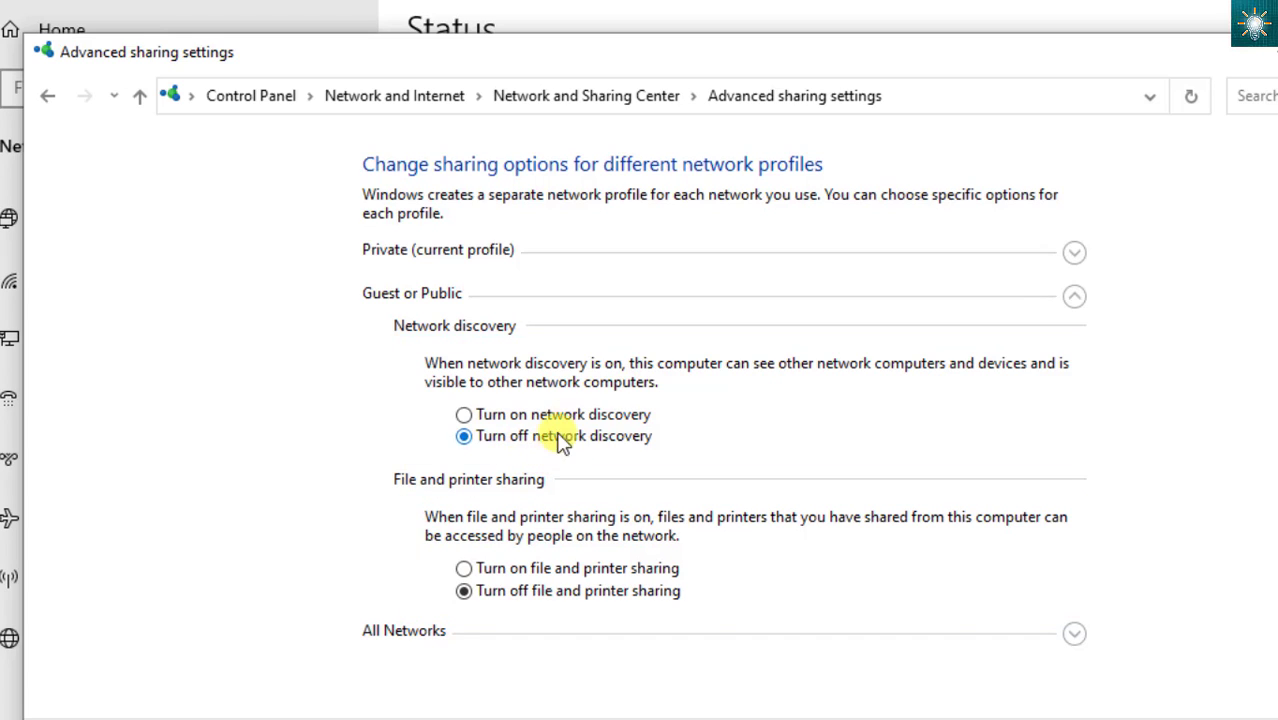
left_click(1074, 298)
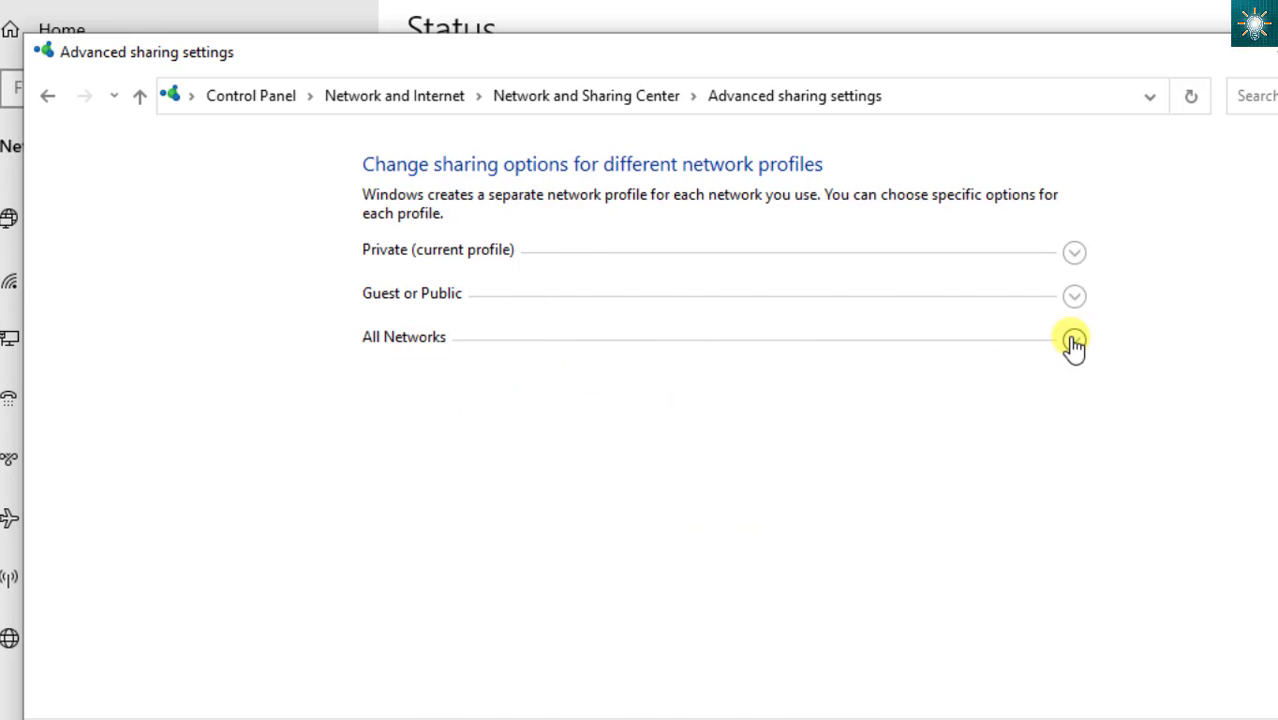
Review All Networks options, leaving Public folder sharing off, and save the sharing settings
left_click(1072, 338)
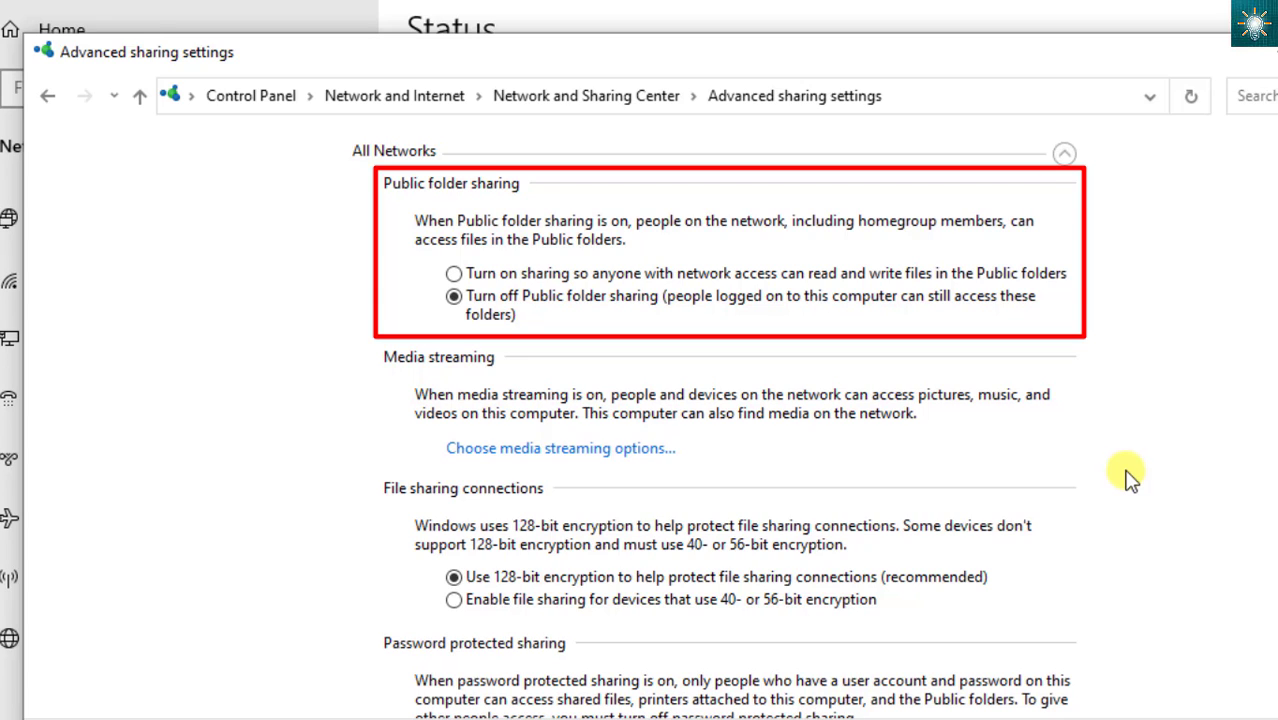
scroll("down", 3)
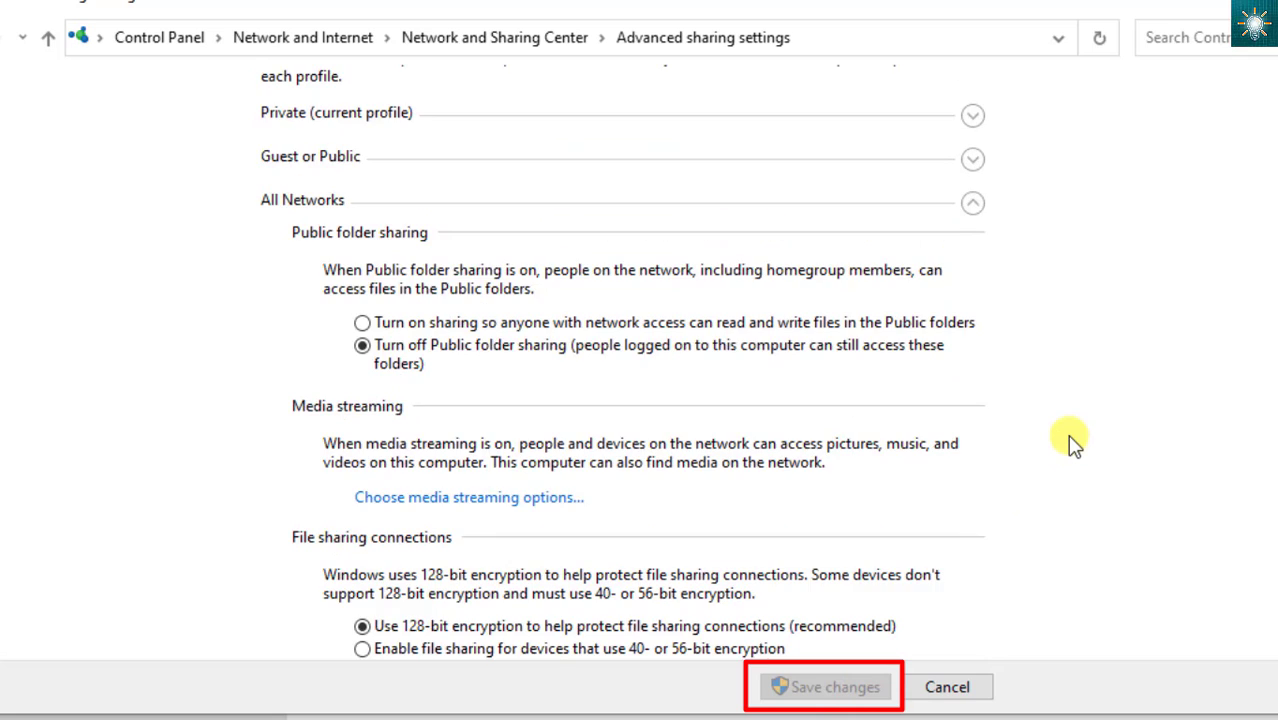
left_click(972, 202)
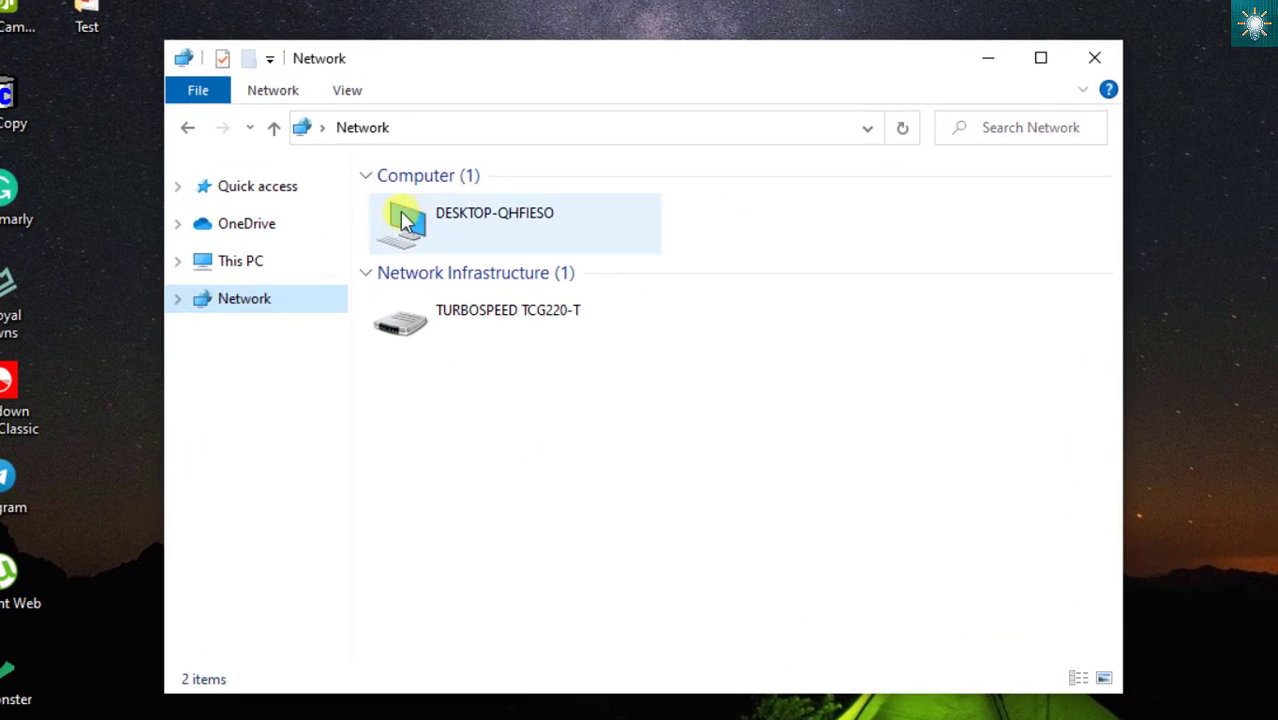
mouse_move(600, 190)
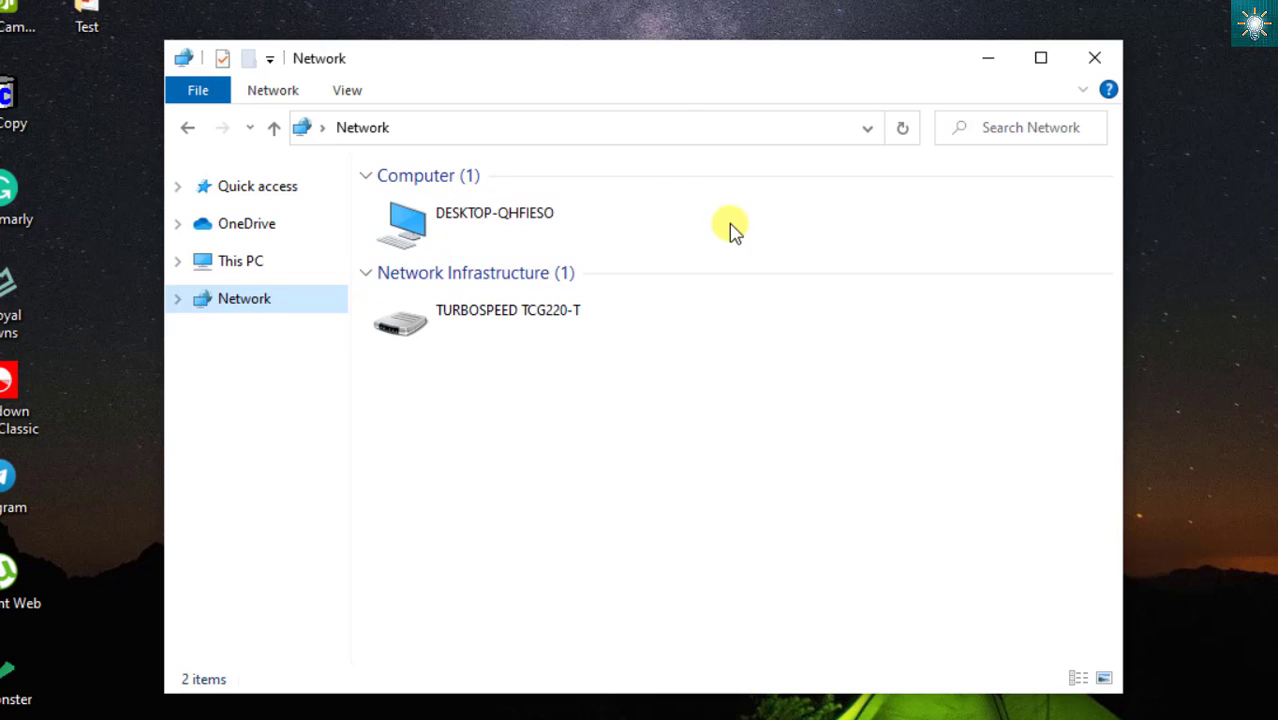
mouse_move(490, 112)
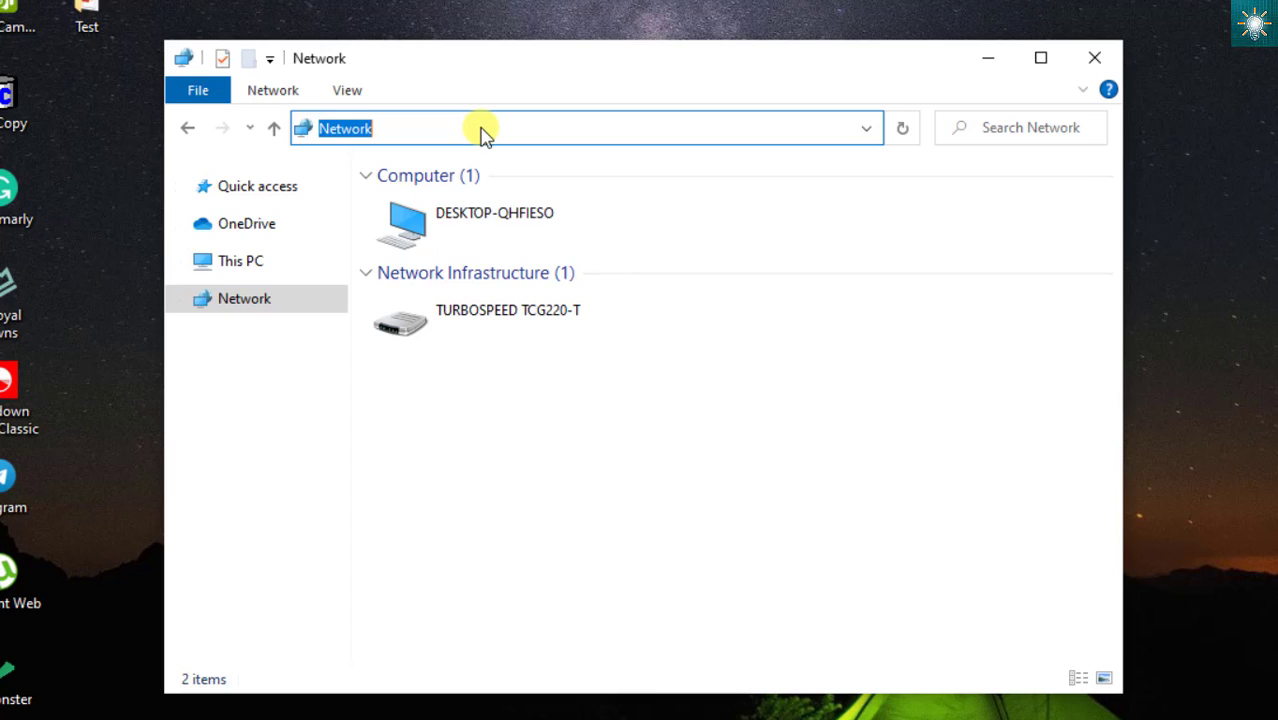
Navigate to \\WIN10-BLONNSL\users from the address bar suggestions
type("\\\\")
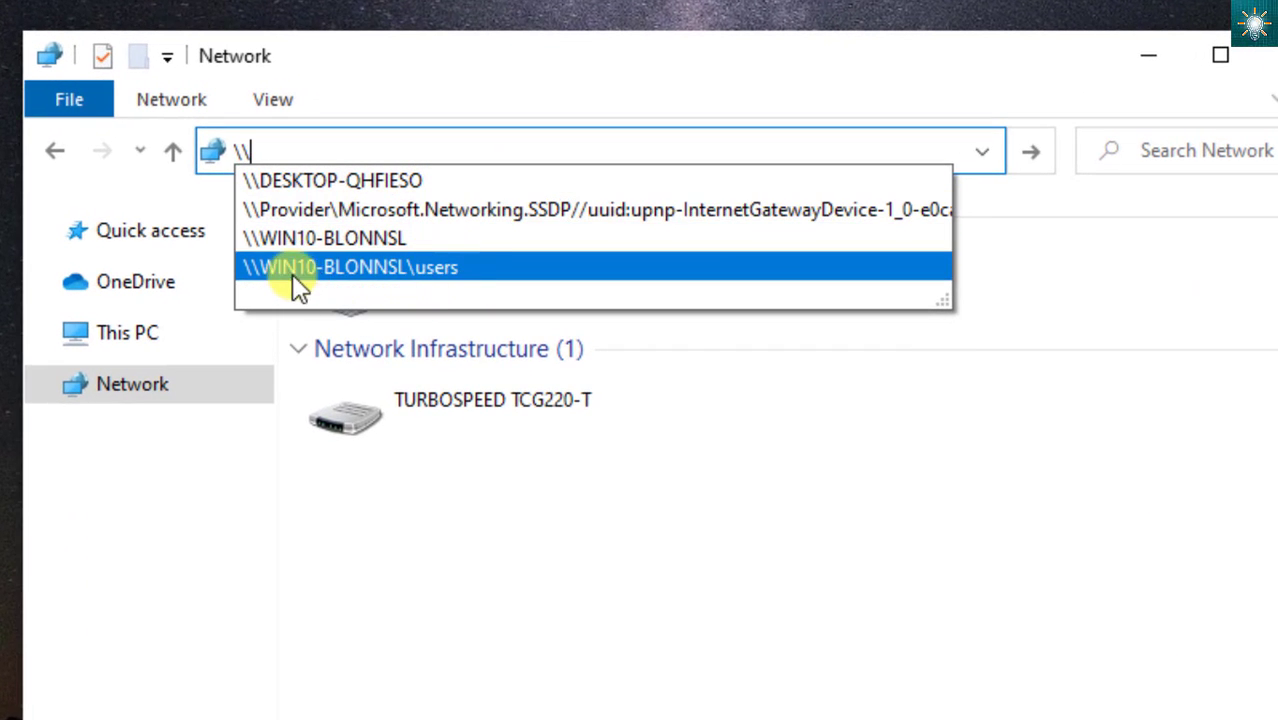
mouse_move(430, 282)
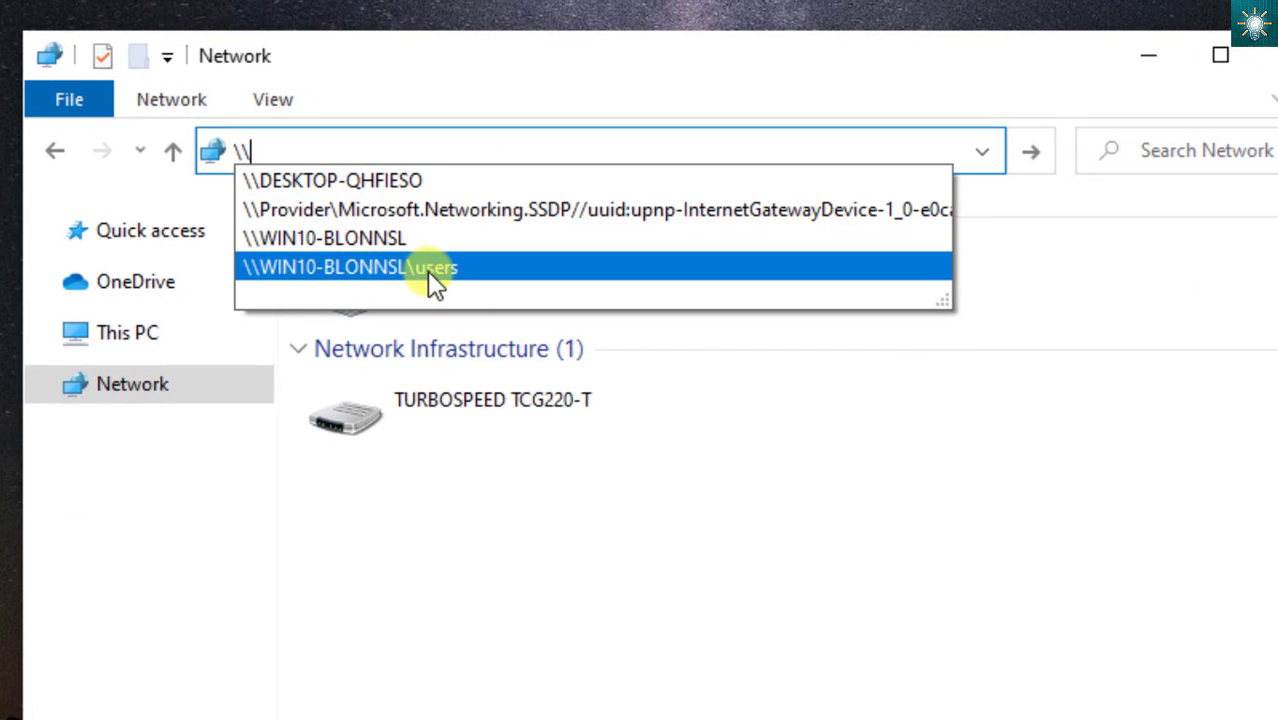
left_click(350, 268)
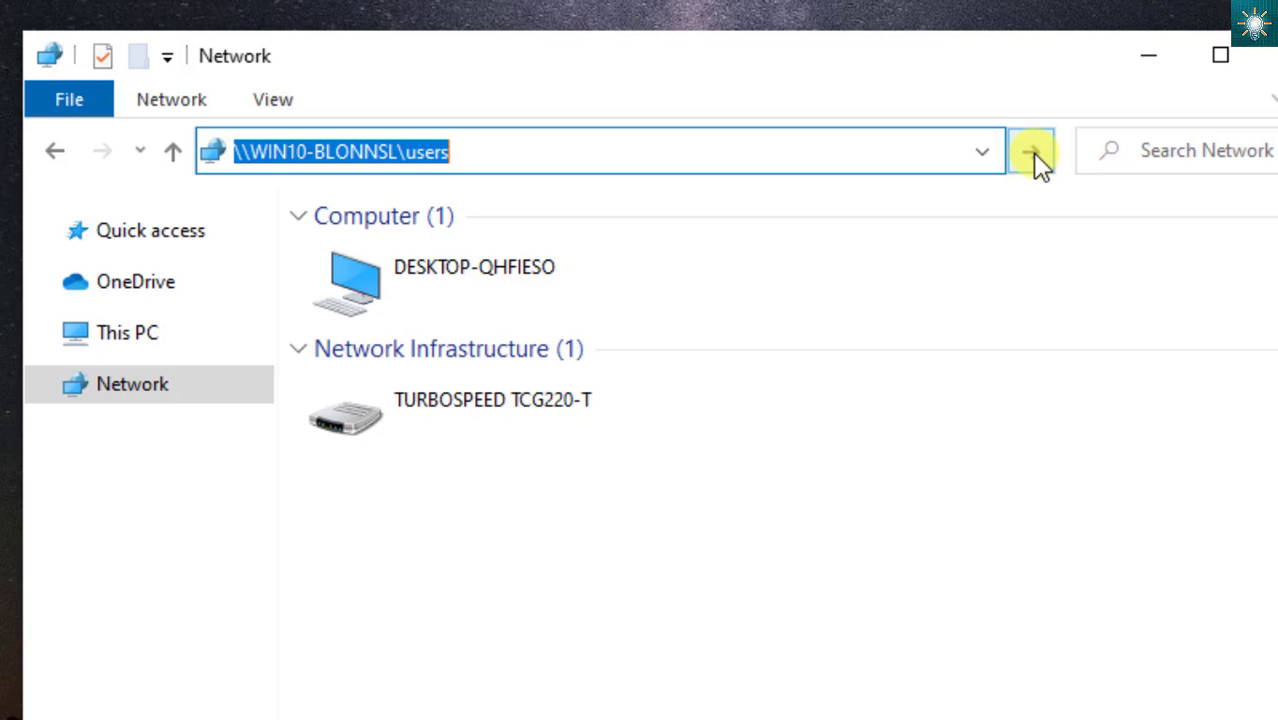
left_click(1031, 151)
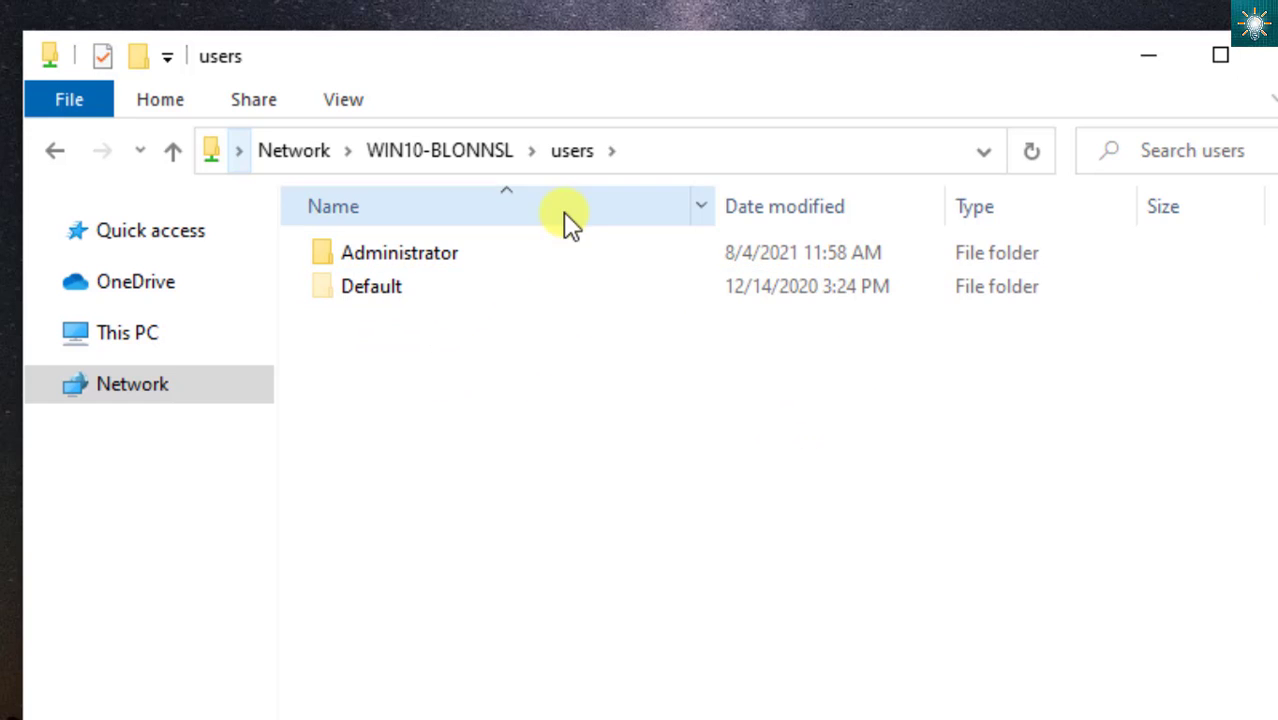
Shorten the address bar path to \\WIN10-BLONNSL
left_click(409, 252)
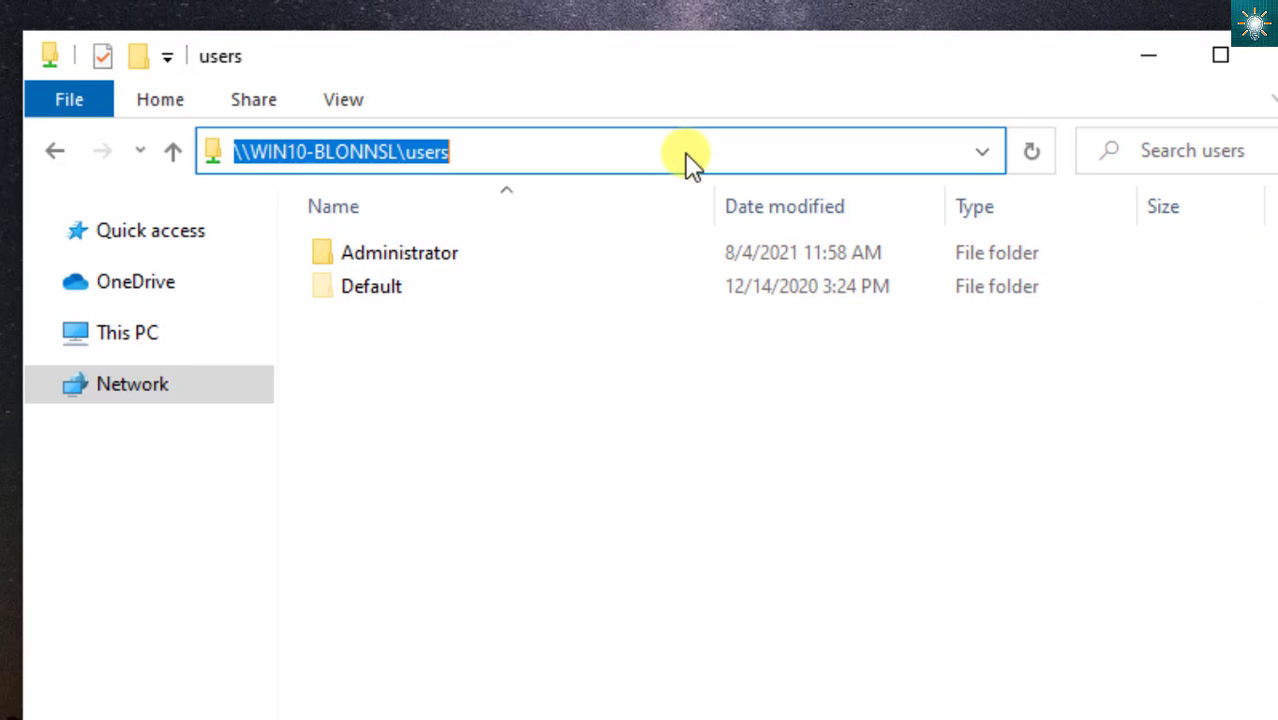
left_click(547, 150)
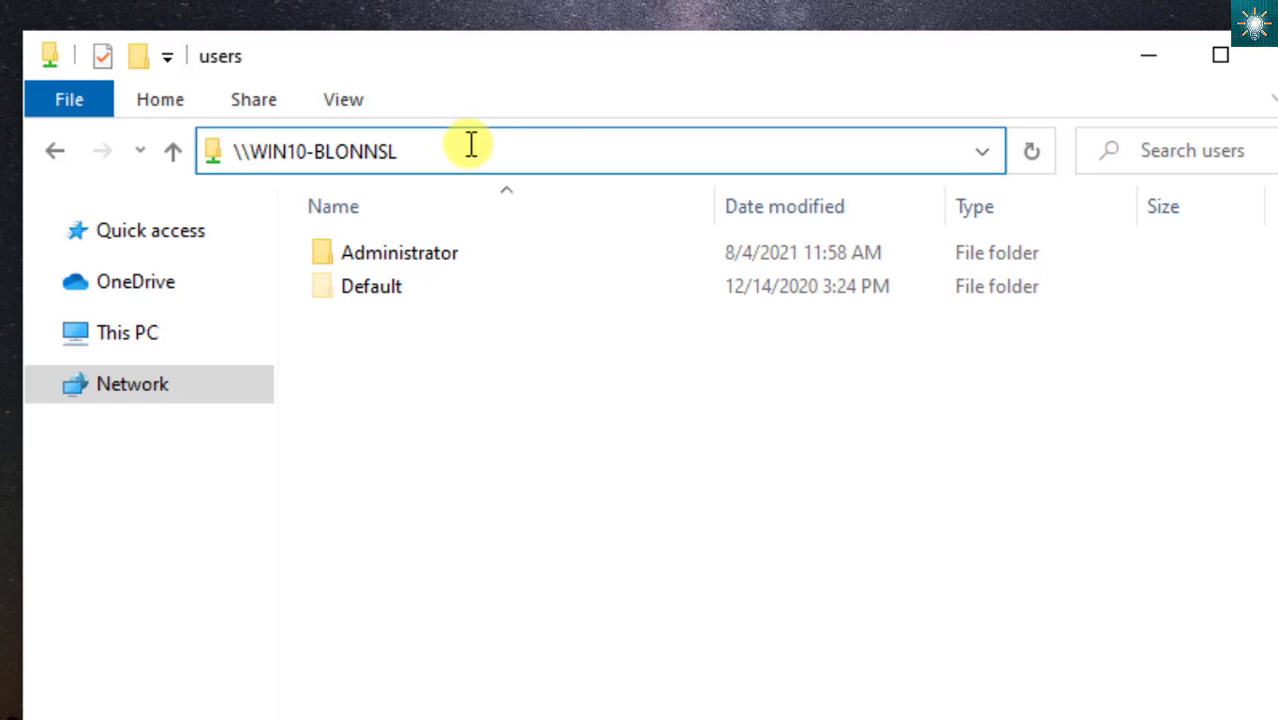
Try opening \\WIN10-BLONNSL and dismiss the permission-denied network error
key("Enter")
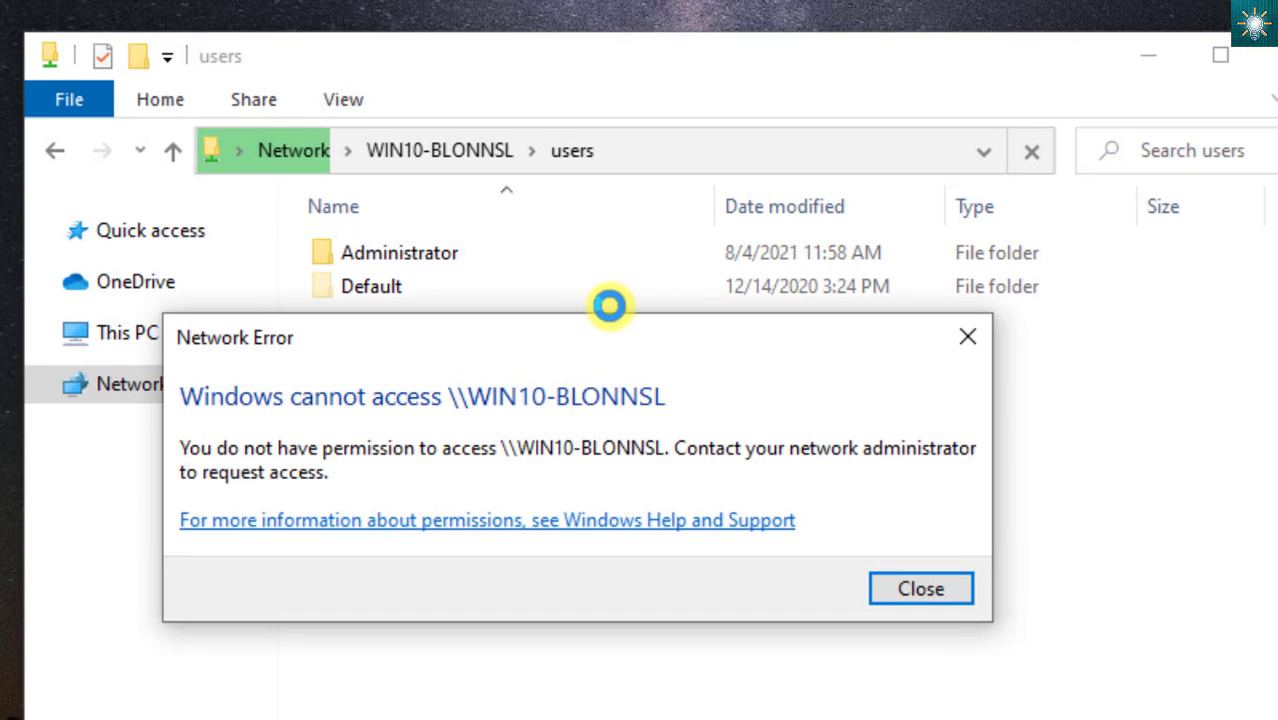
mouse_move(535, 443)
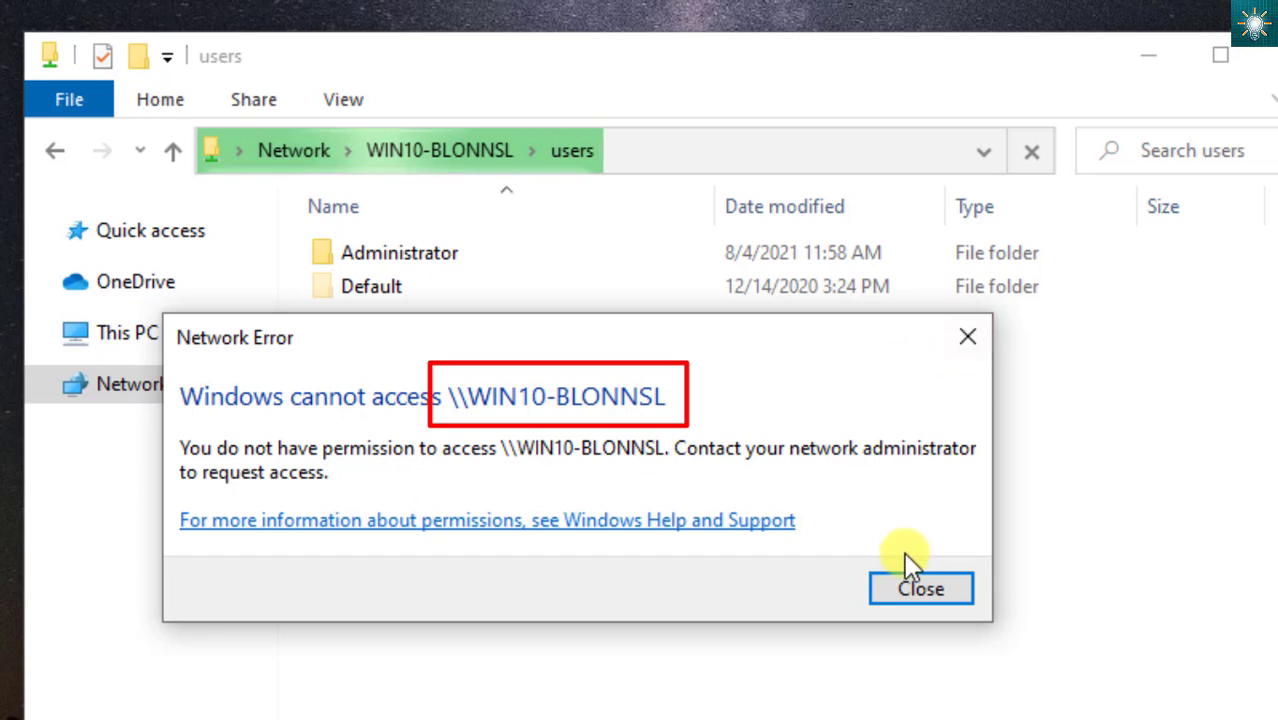
left_click(921, 588)
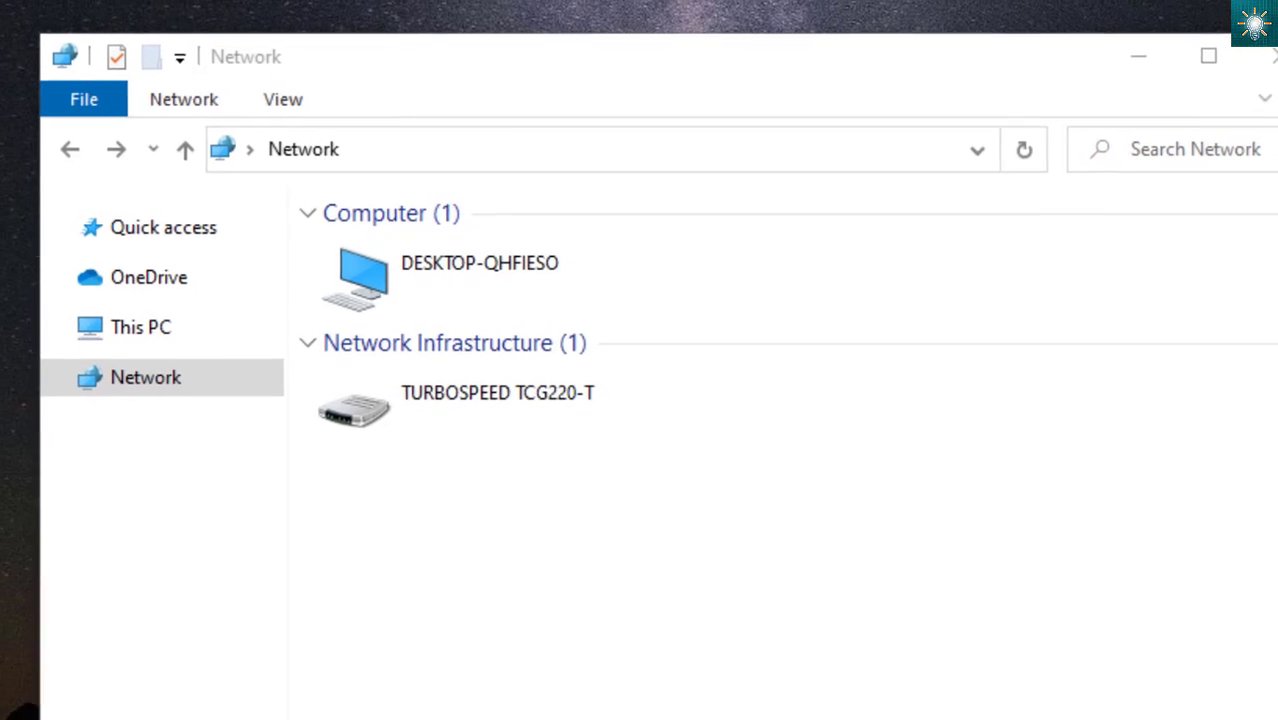
Bring up the Start quick-link menu to reach System settings
right_click(14, 700)
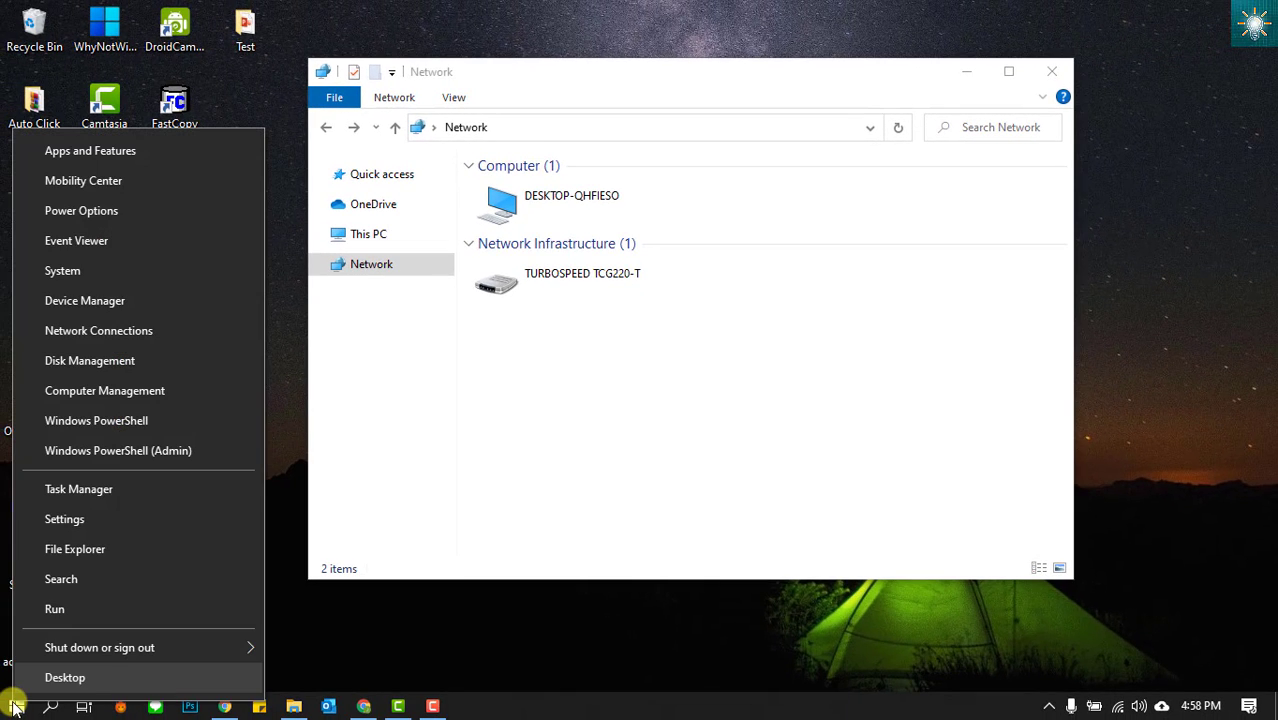
mouse_move(84, 308)
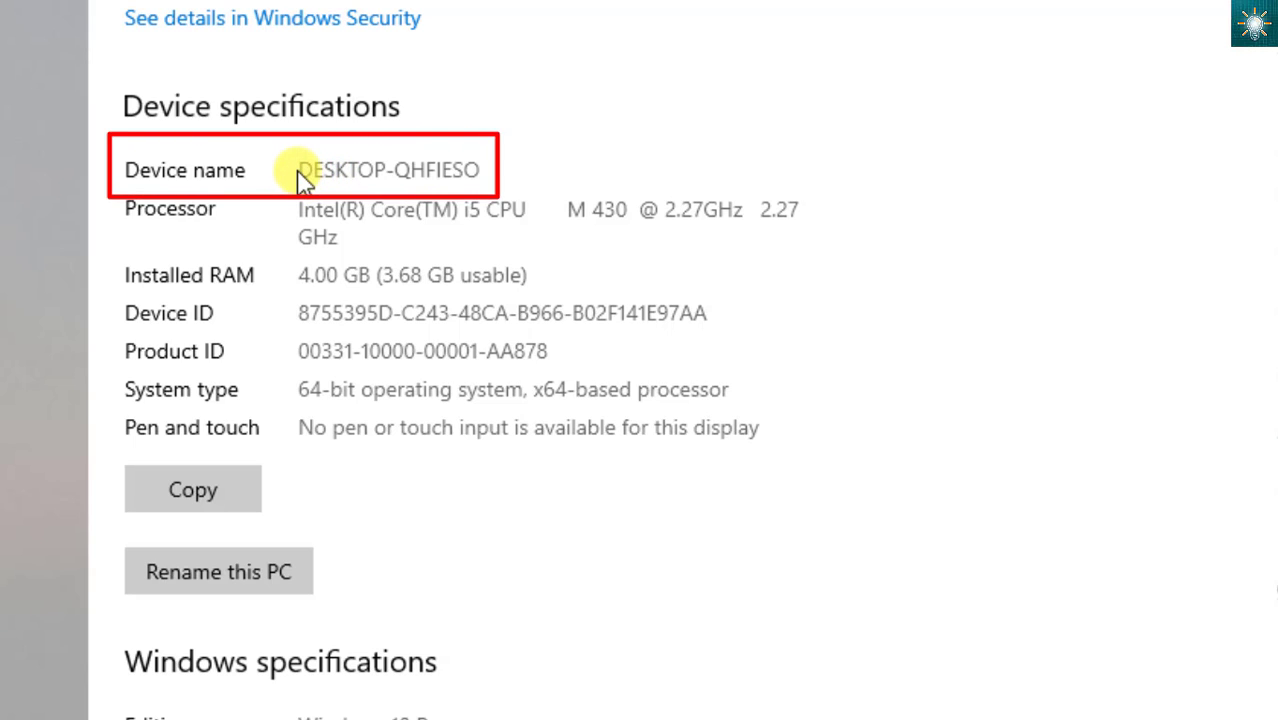
mouse_move(298, 194)
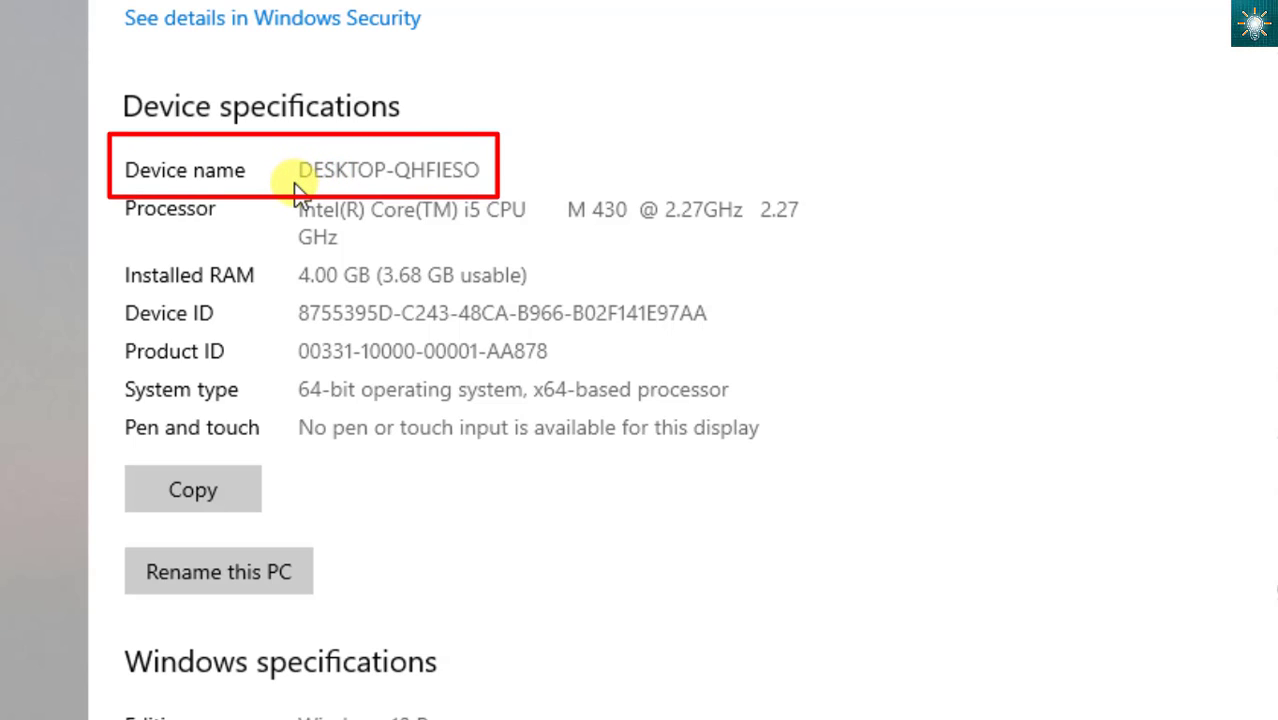
mouse_move(521, 183)
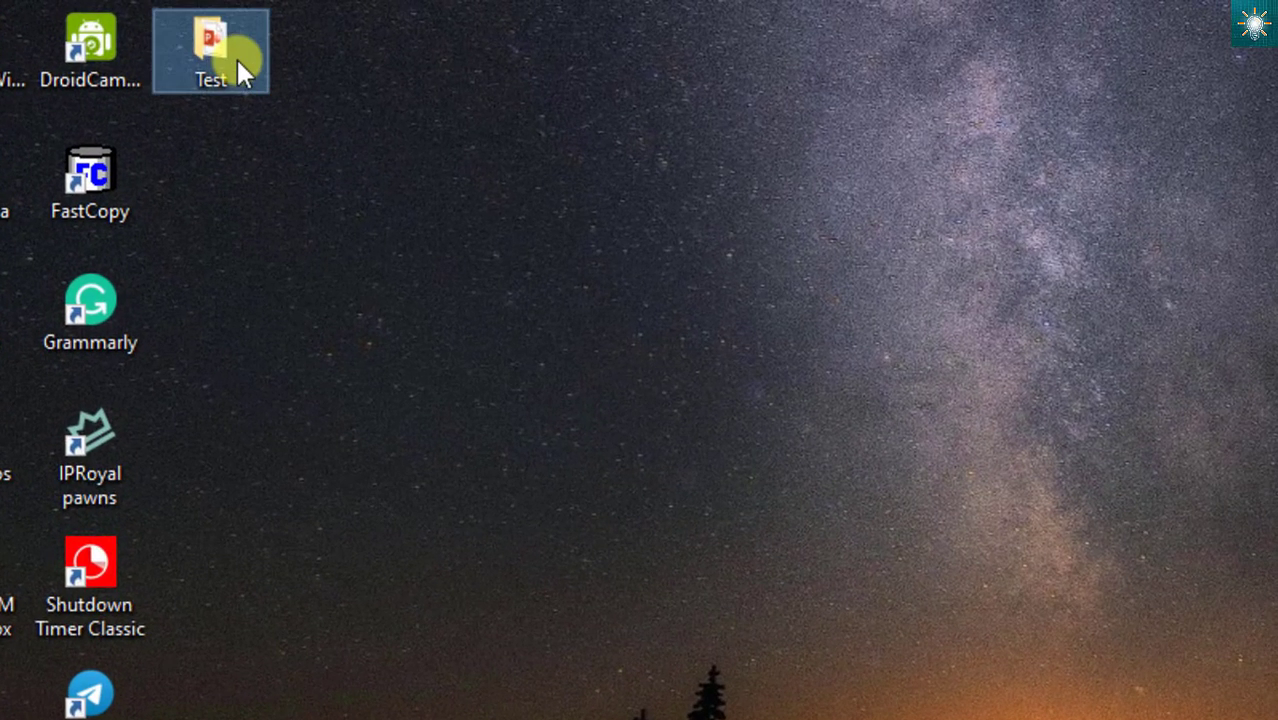
Open the Give access to Specific people dialog for the desktop Test folder
right_click(210, 40)
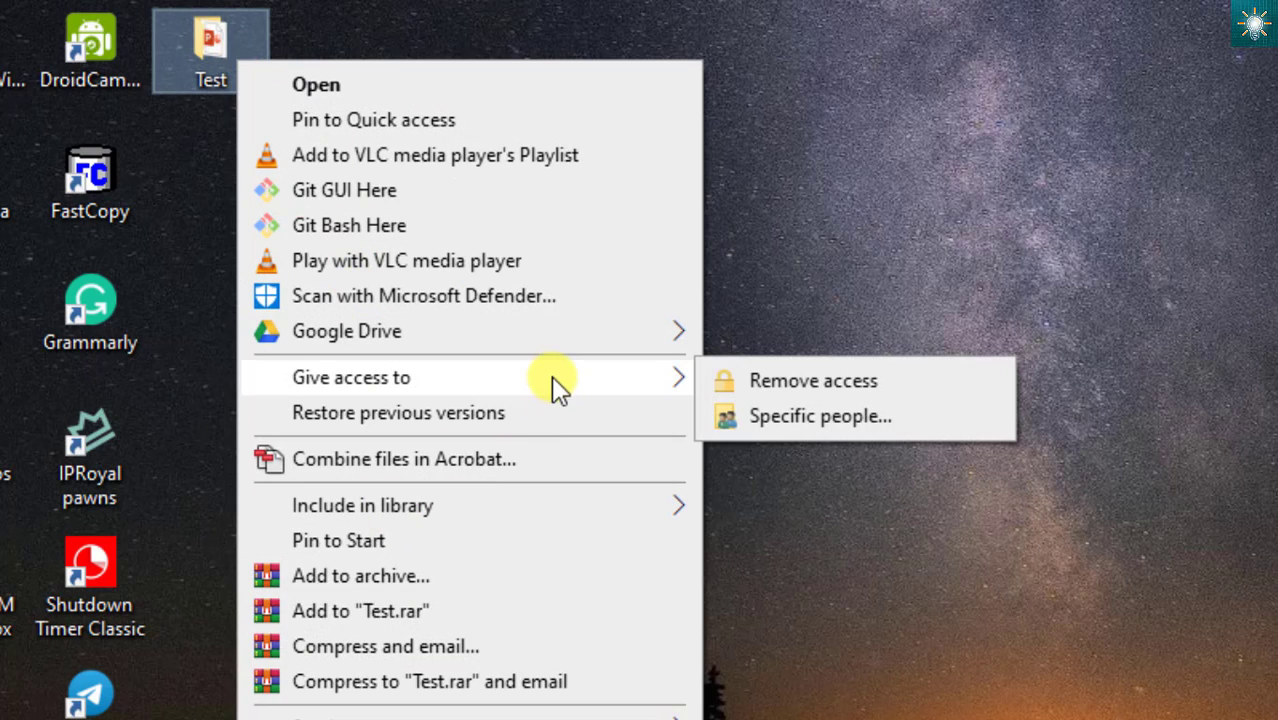
mouse_move(630, 390)
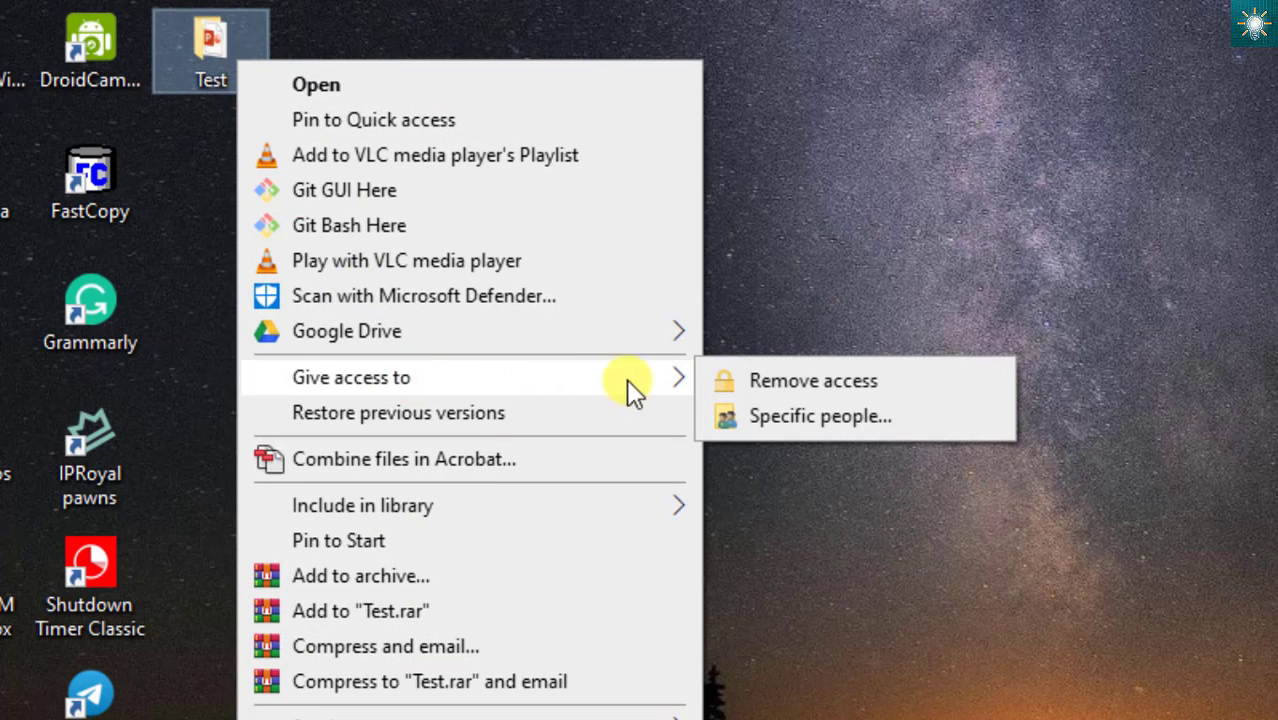
mouse_move(825, 428)
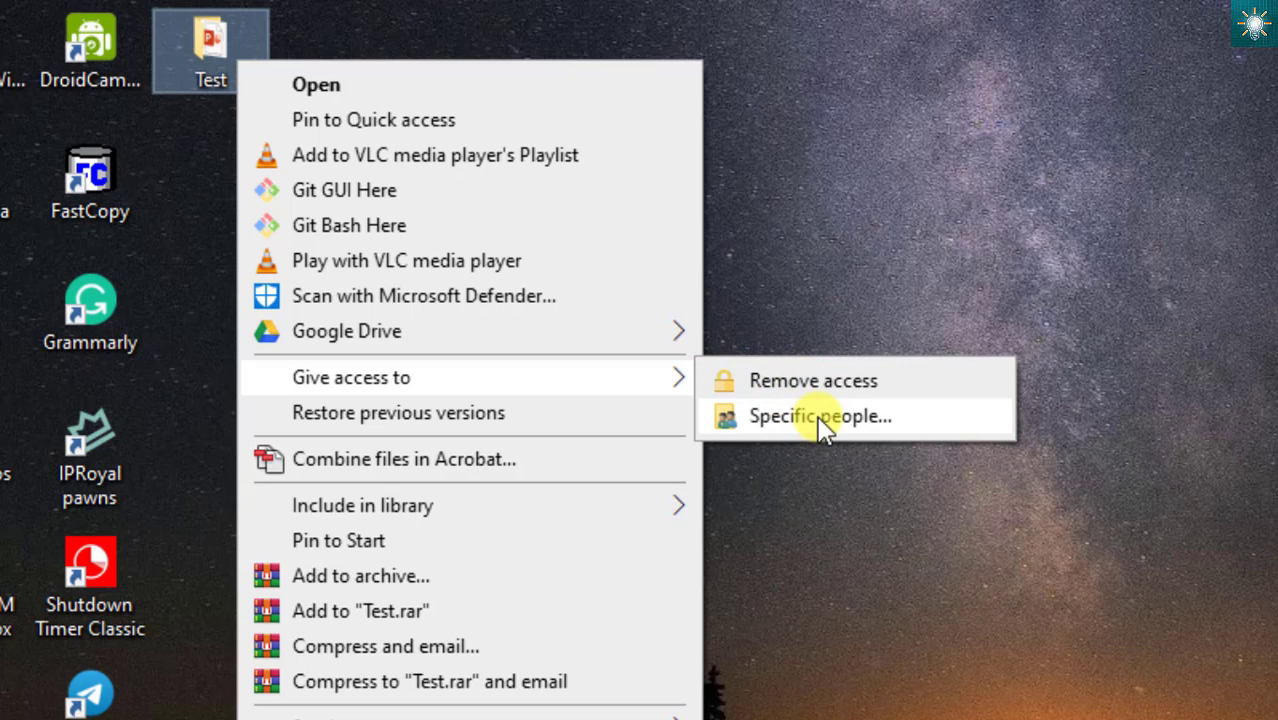
left_click(821, 416)
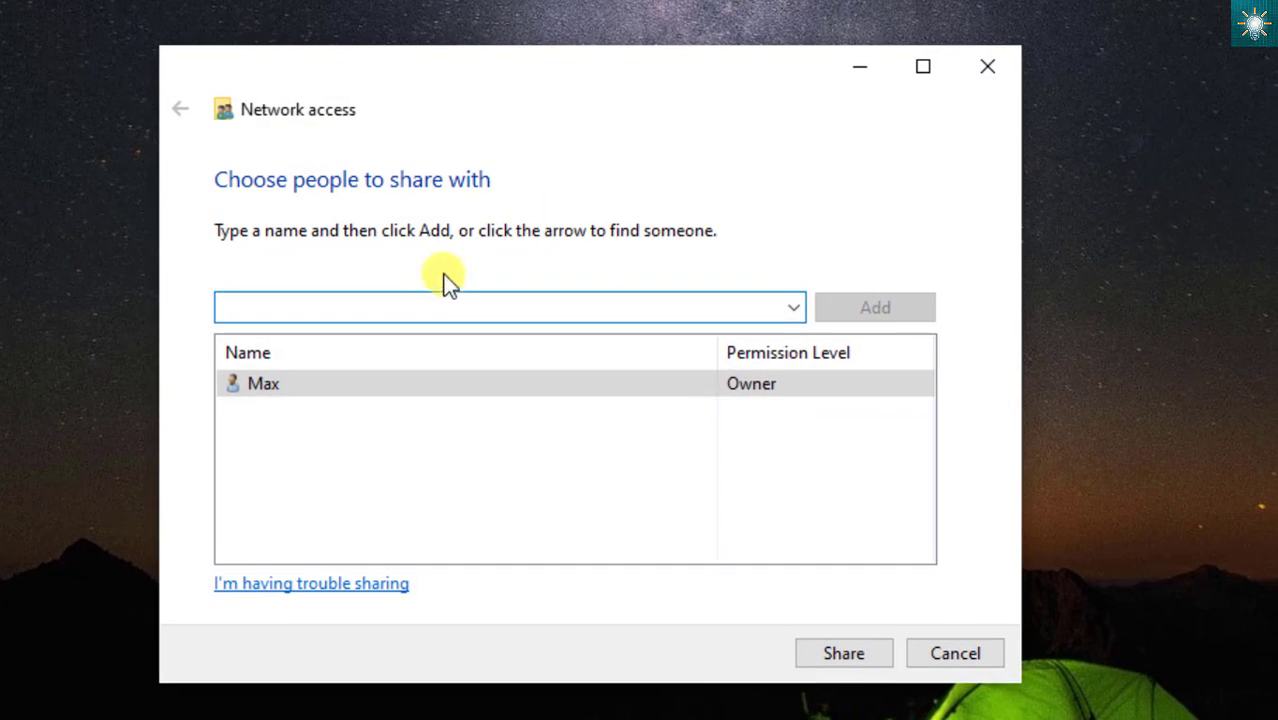
Add Everyone with Read/Write permission and share the Test folder
left_click(791, 307)
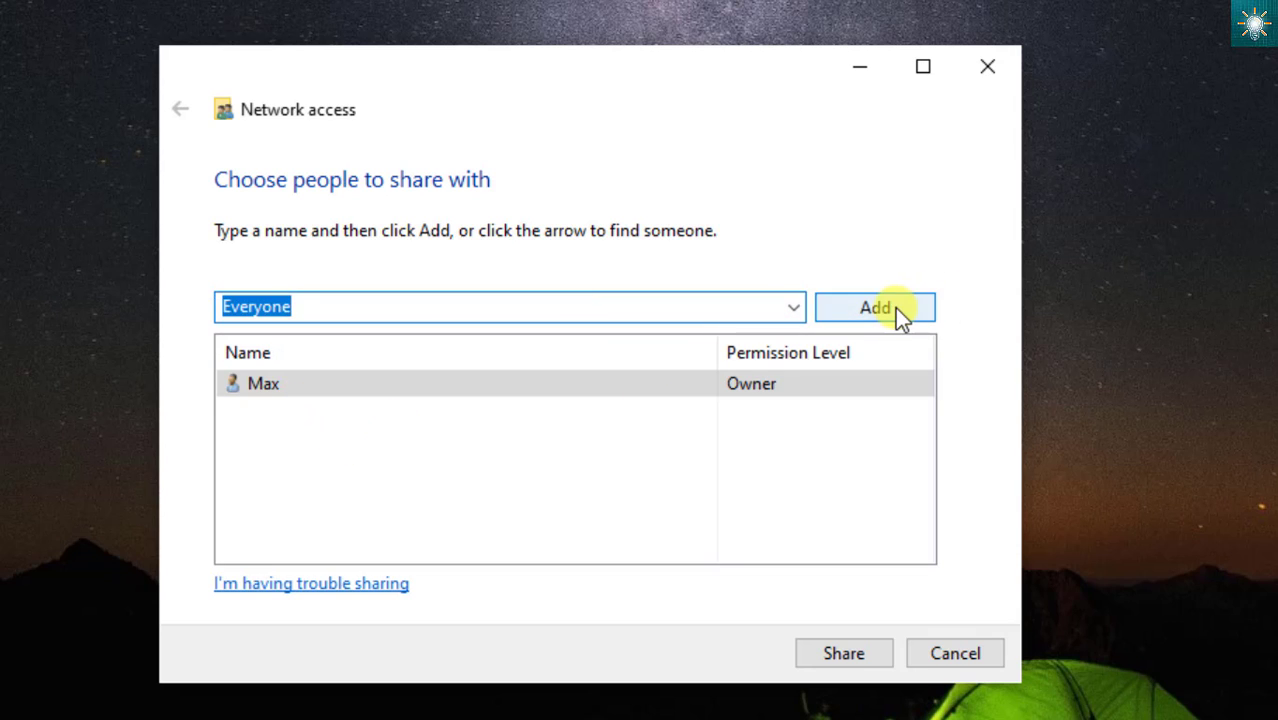
left_click(874, 307)
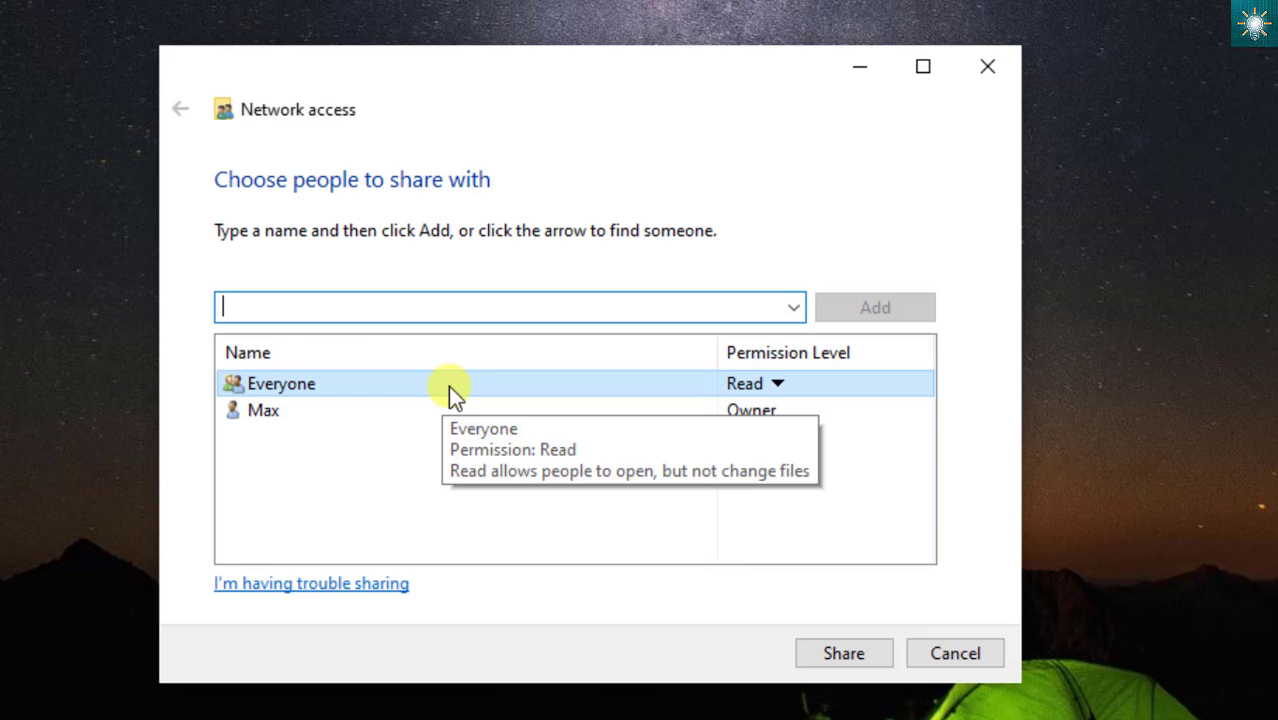
left_click(771, 383)
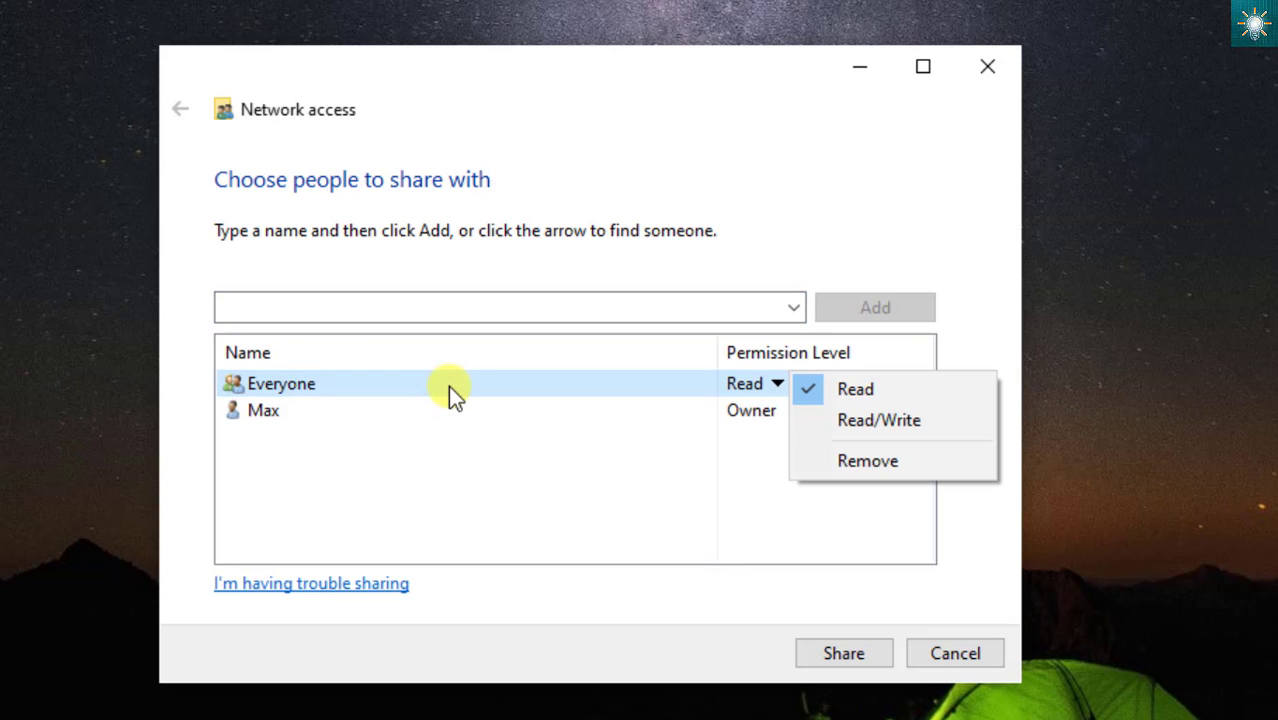
left_click(878, 420)
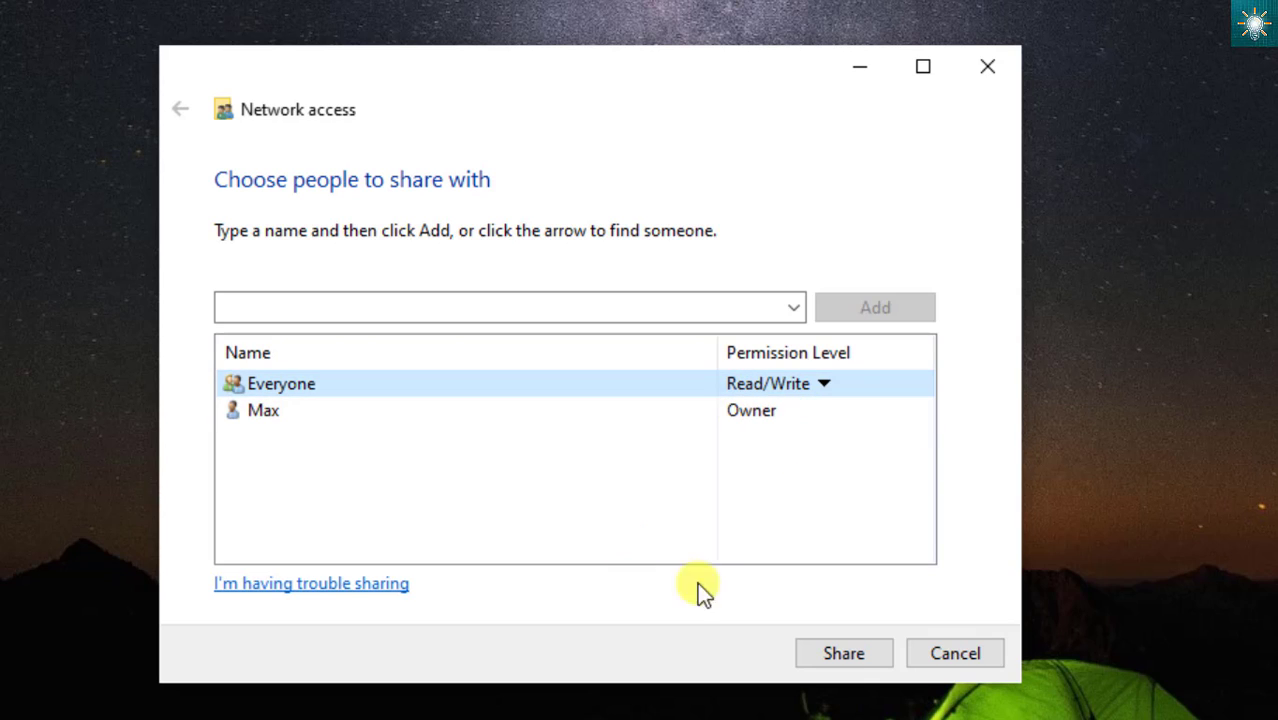
left_click(843, 653)
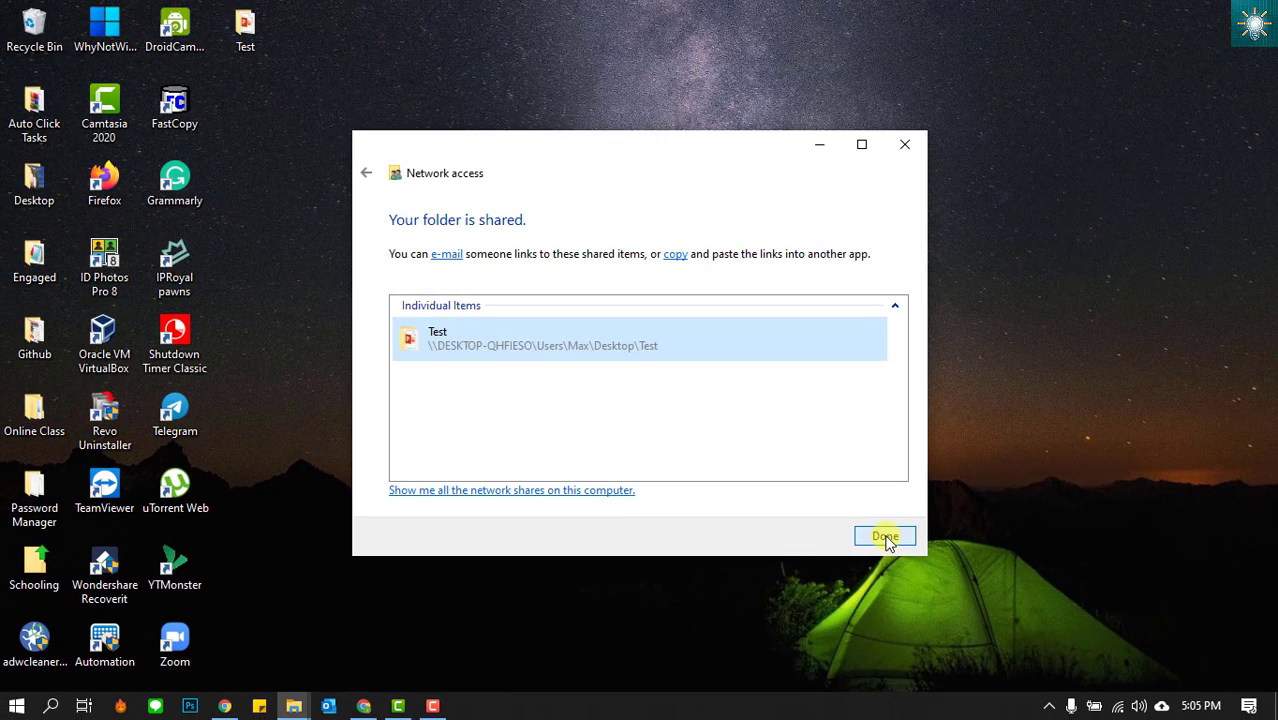
Dismiss the sharing confirmation, then open the Test folder to verify it's Shared and close it
left_click(885, 535)
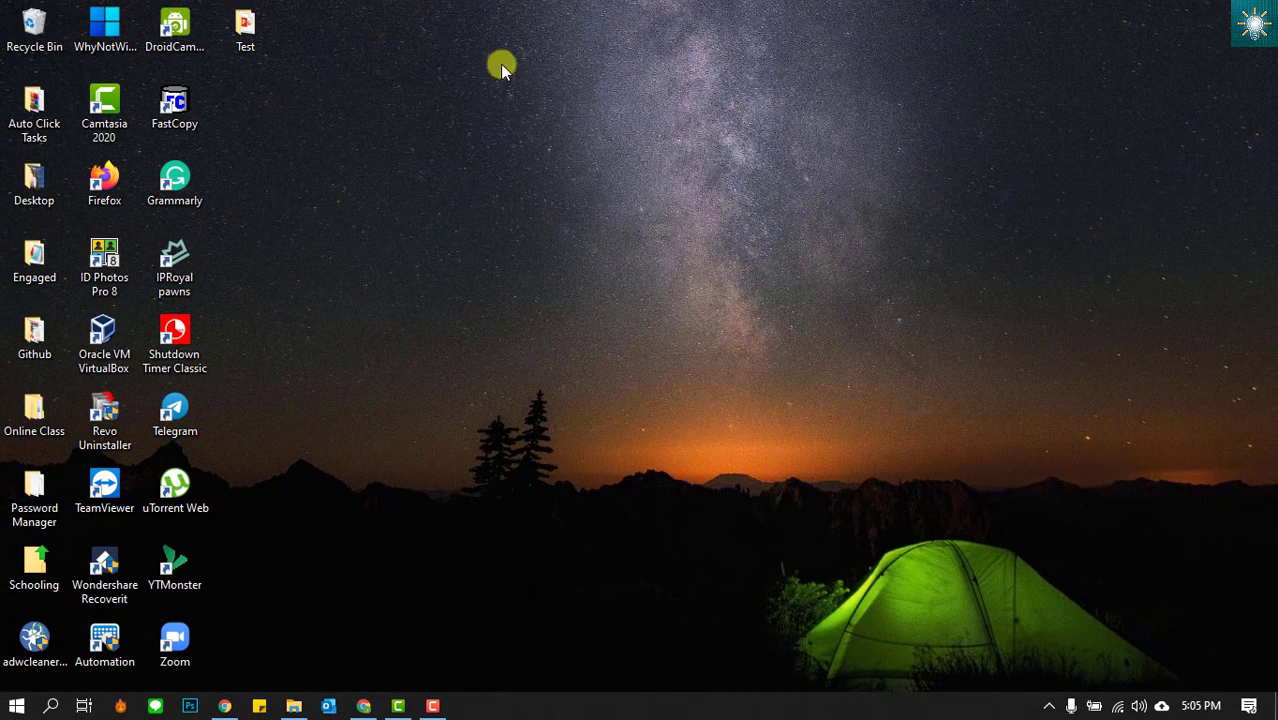
left_click(244, 24)
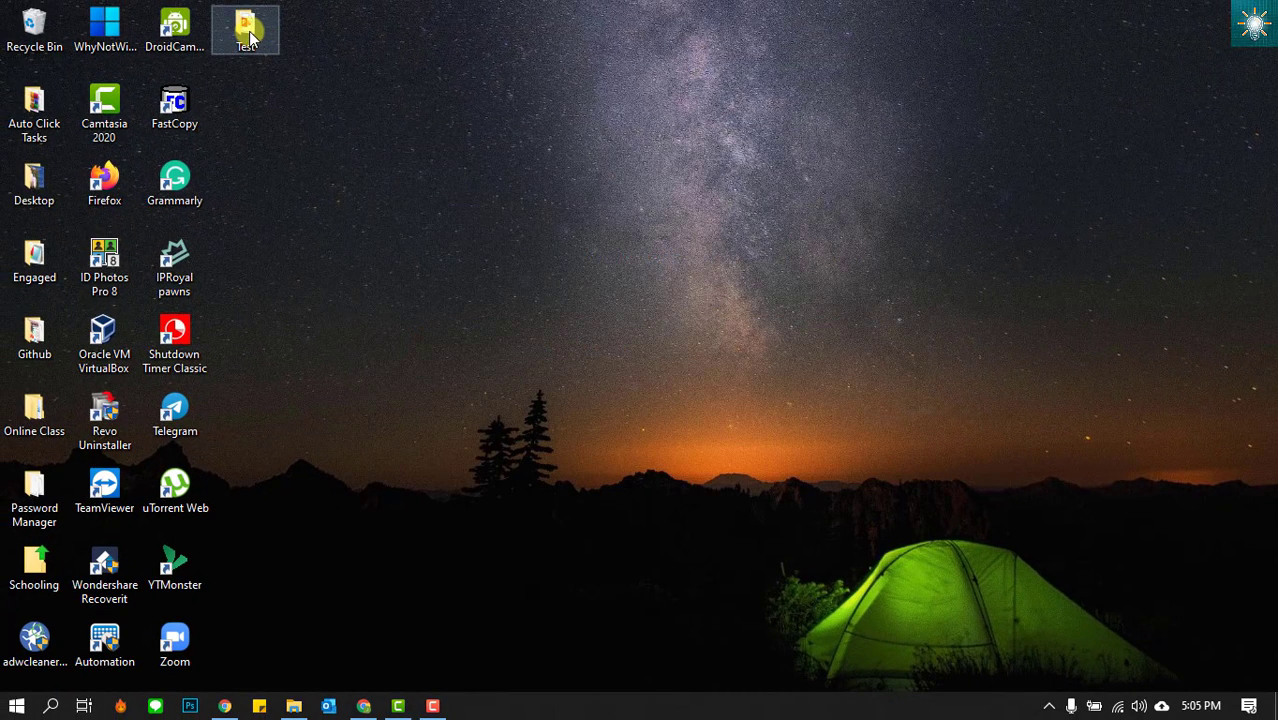
double_click(243, 22)
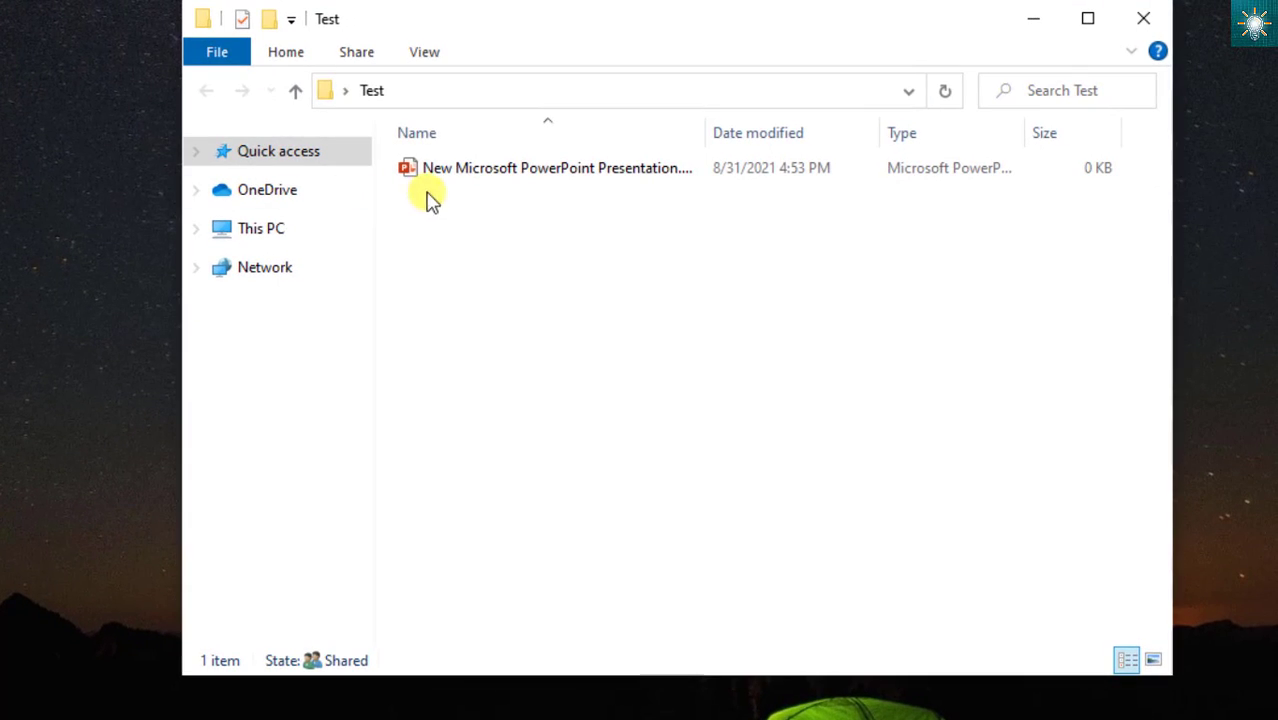
left_click(551, 167)
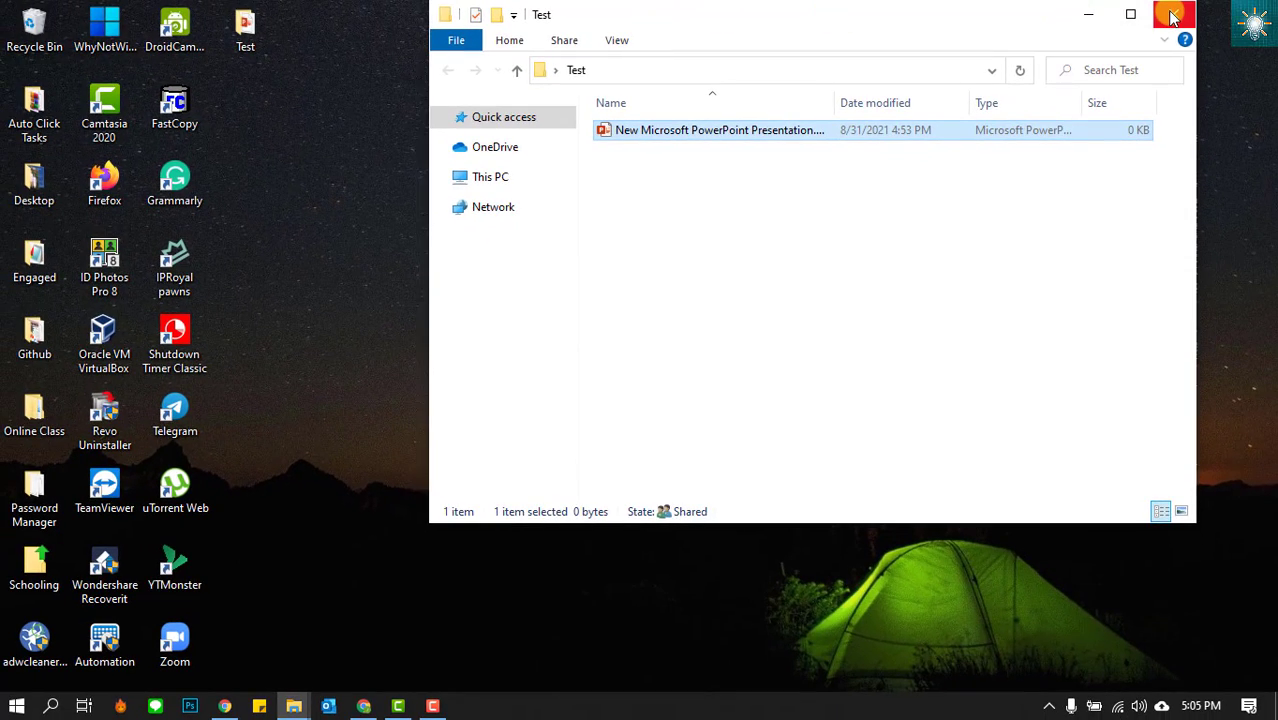
left_click(1169, 14)
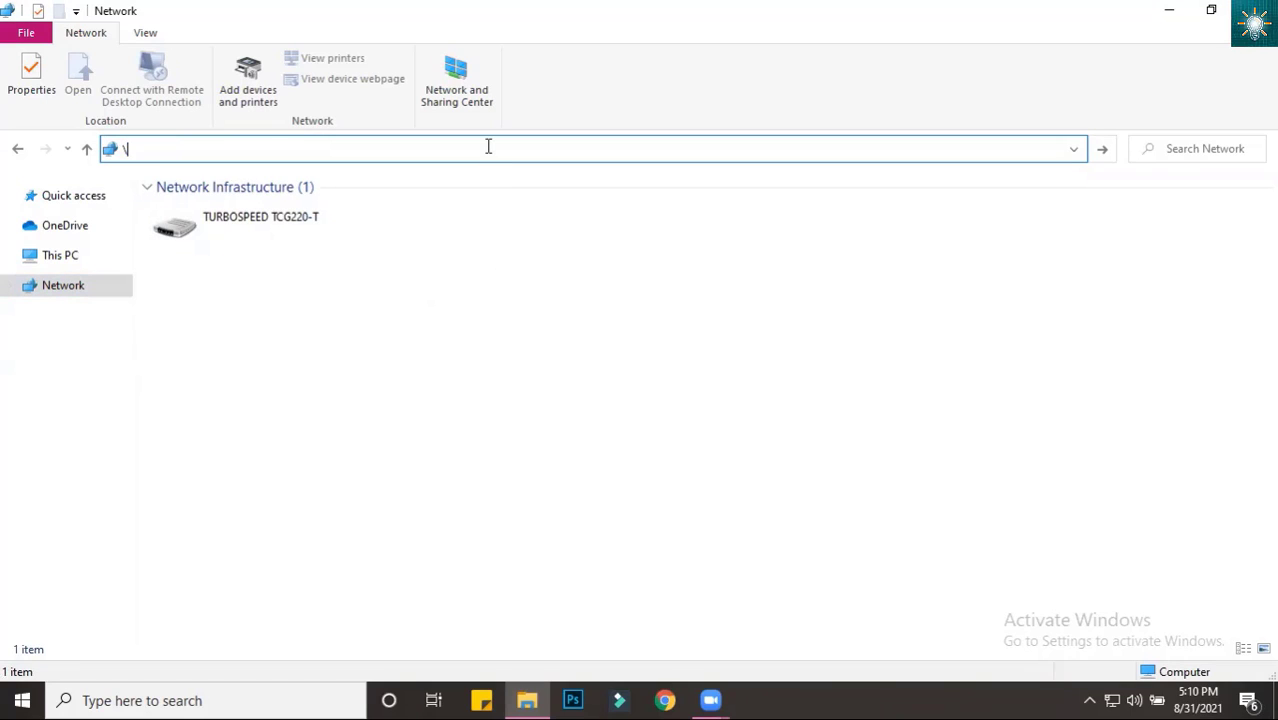
Go to the \\DESKTOP-QHFIESO\Users network share from the address bar suggestions
type("\\")
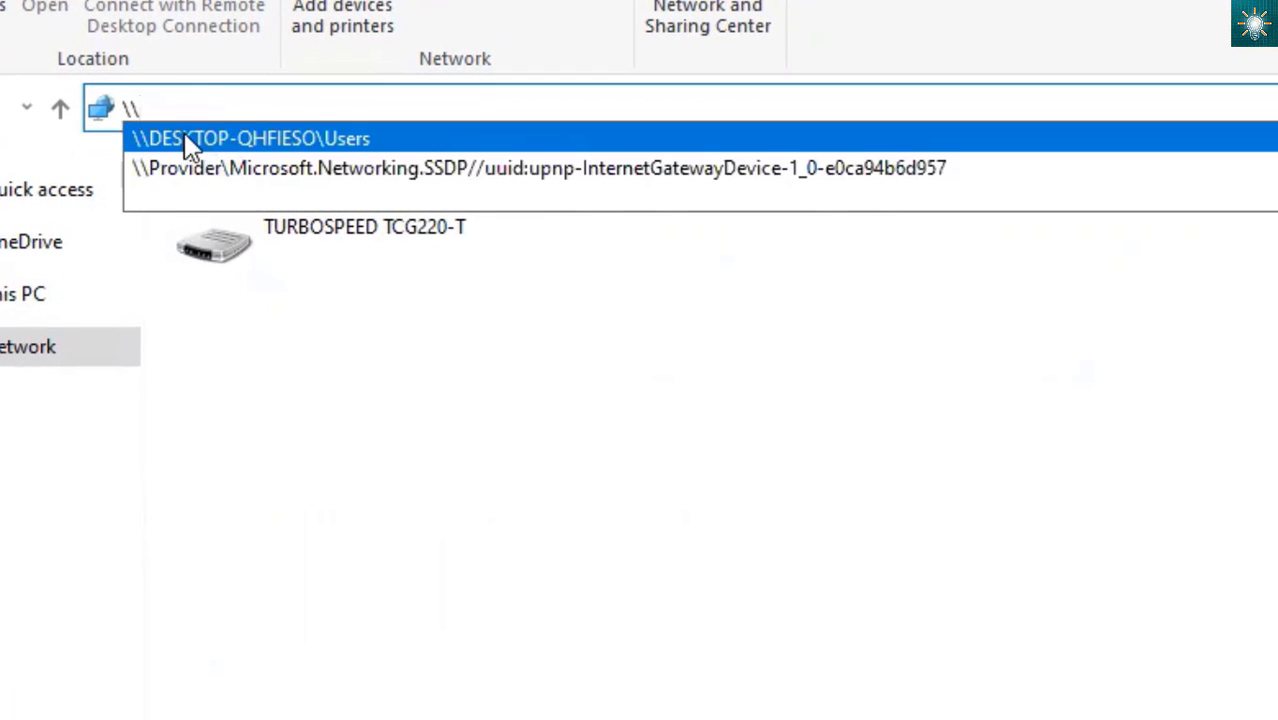
left_click(250, 137)
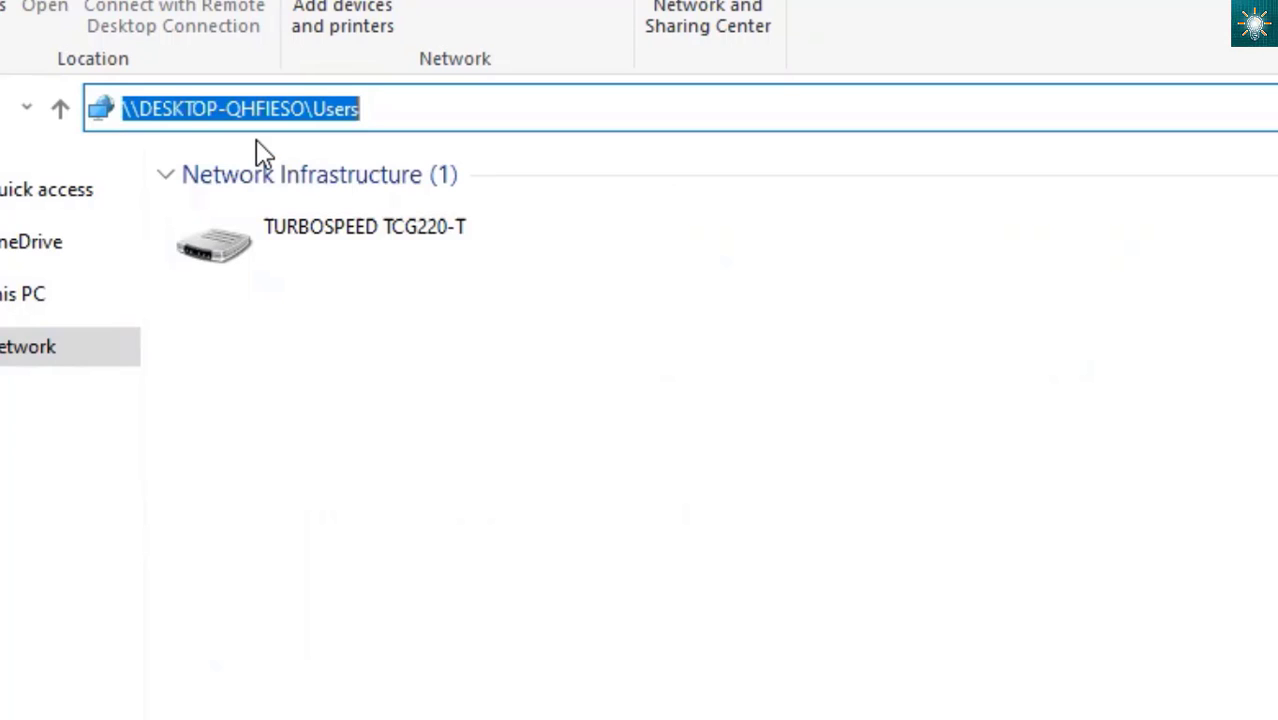
key("Enter")
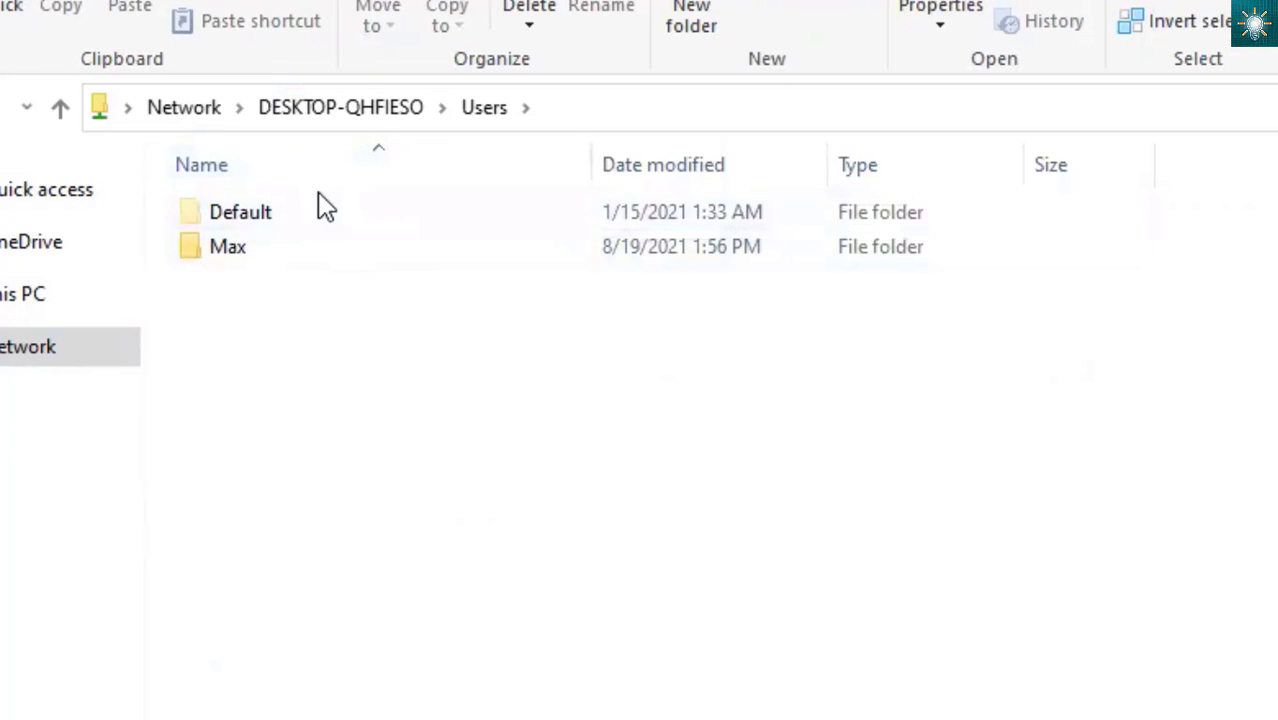
Browse through Max's user folder and Desktop to open the shared Test folder
left_click(227, 246)
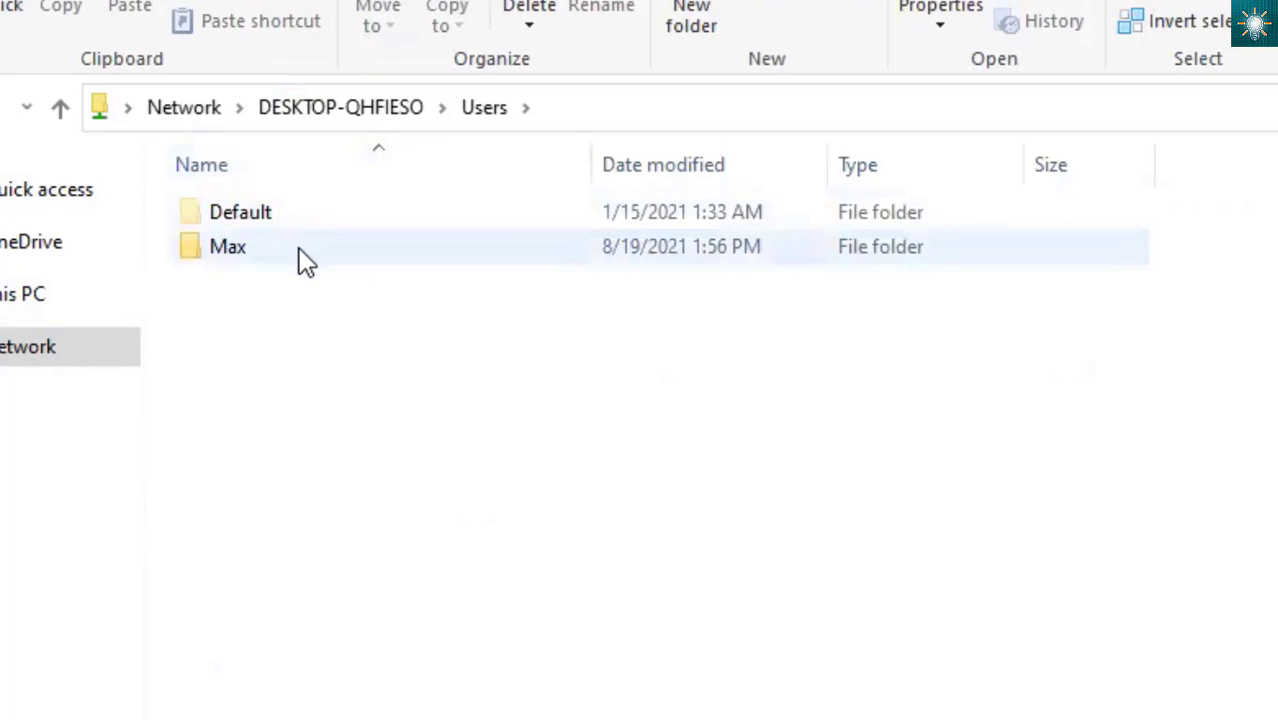
mouse_move(357, 262)
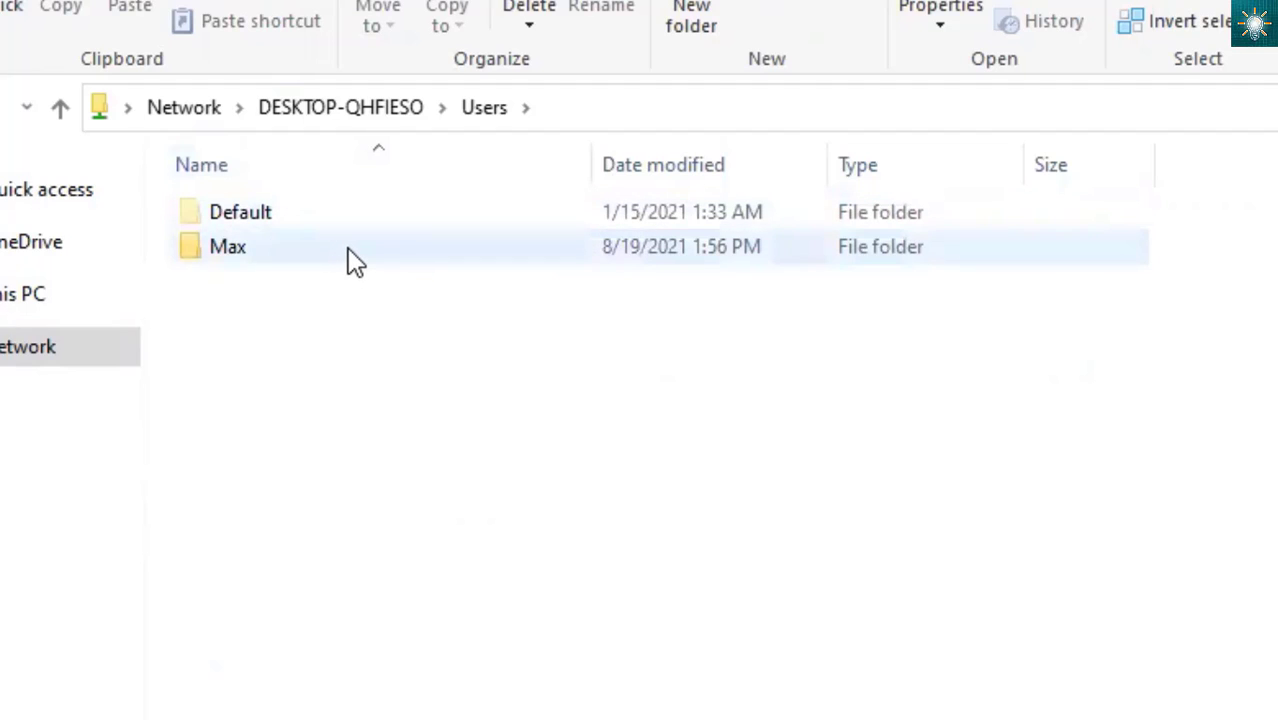
left_click(228, 247)
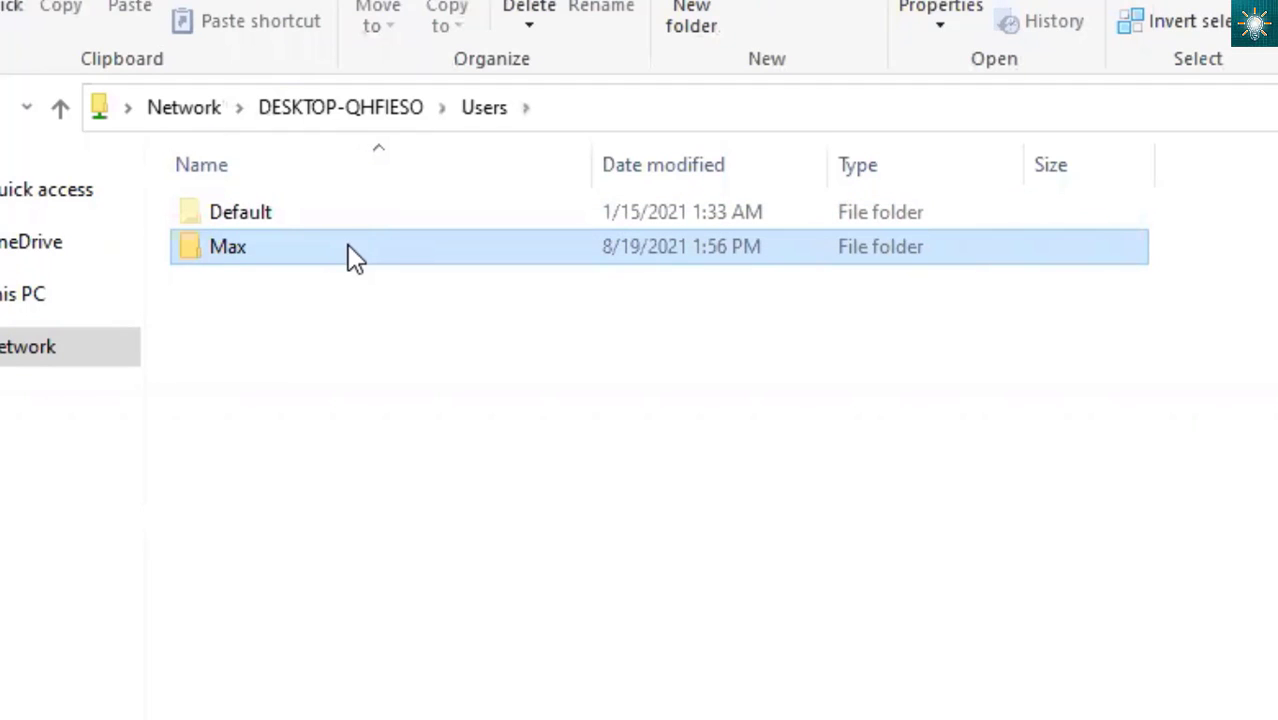
double_click(227, 247)
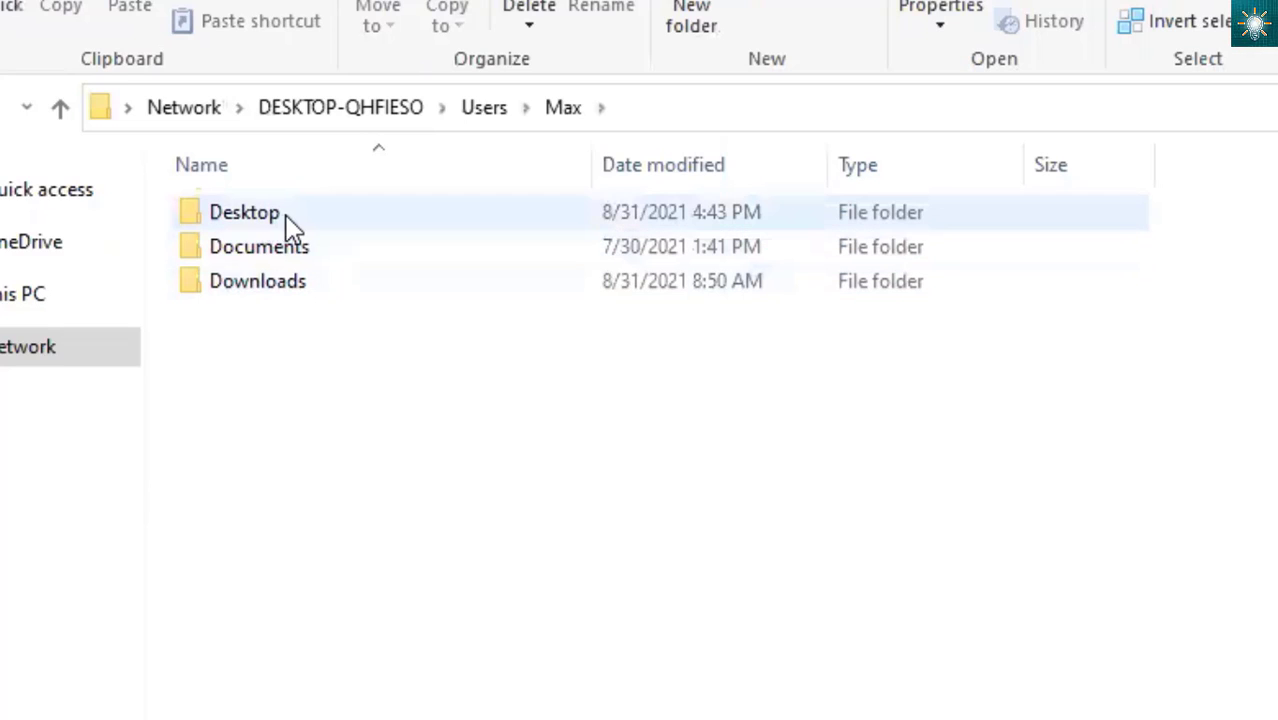
double_click(244, 212)
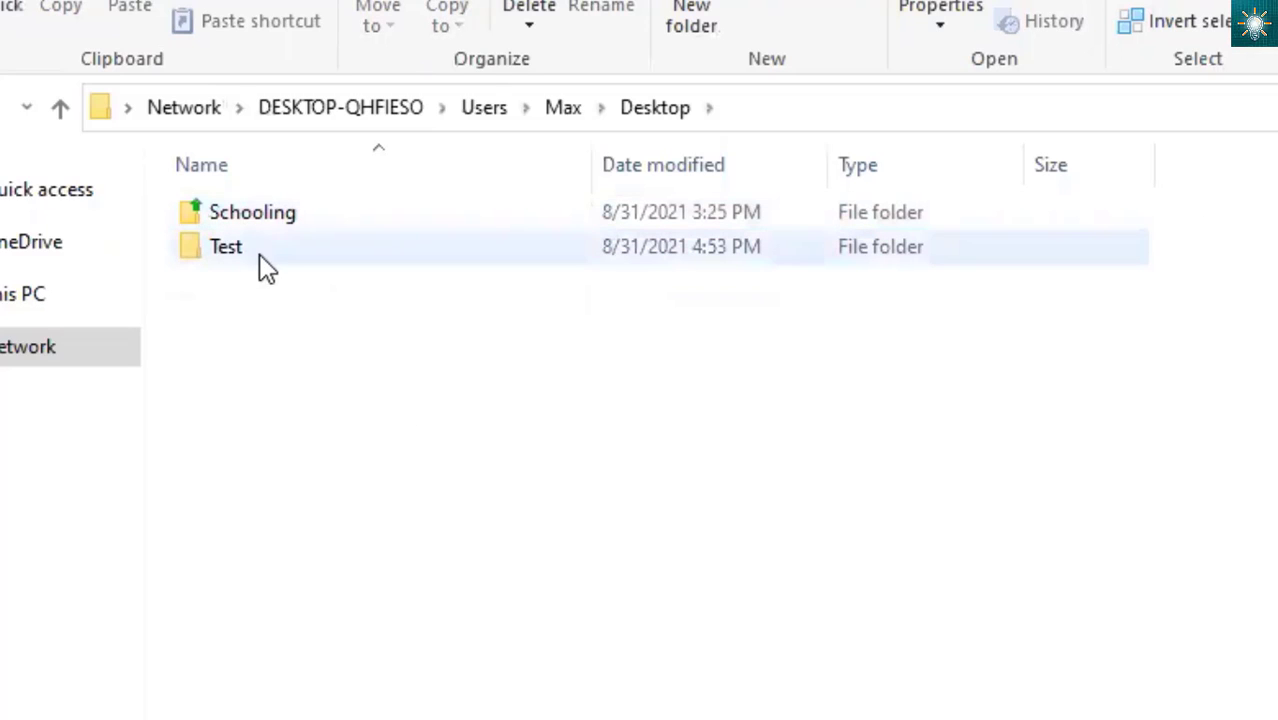
mouse_move(315, 260)
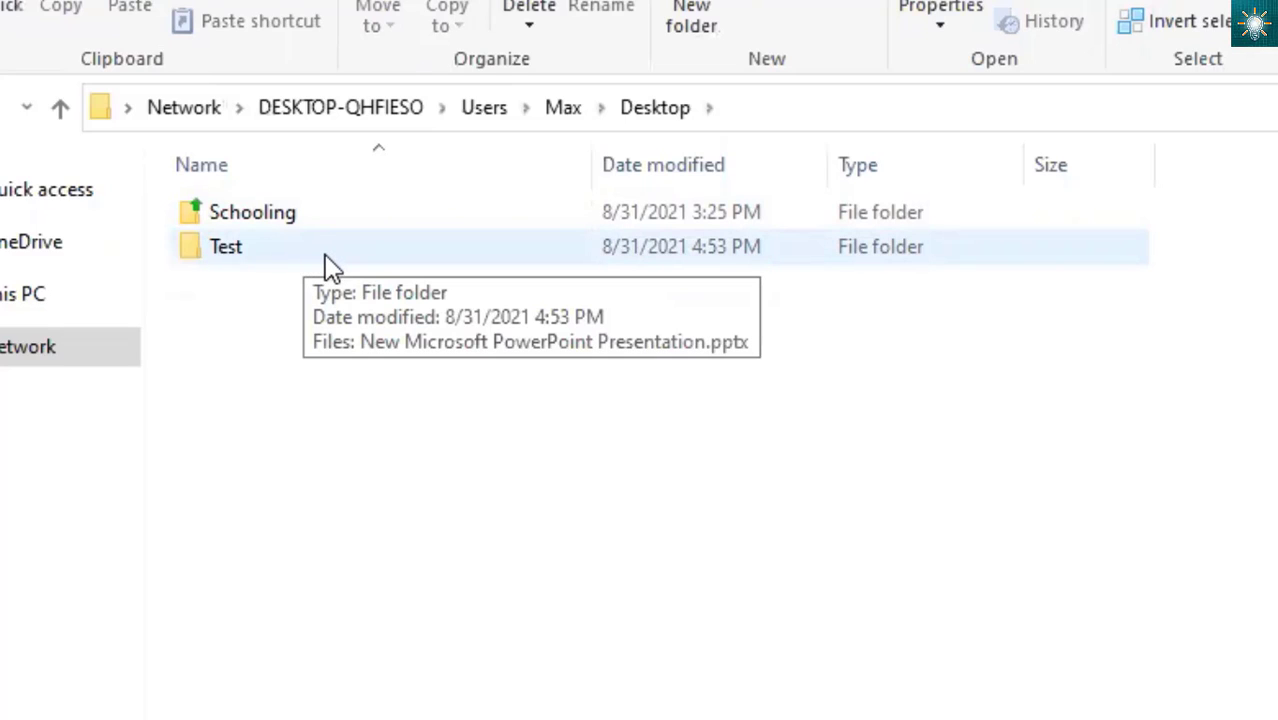
double_click(224, 246)
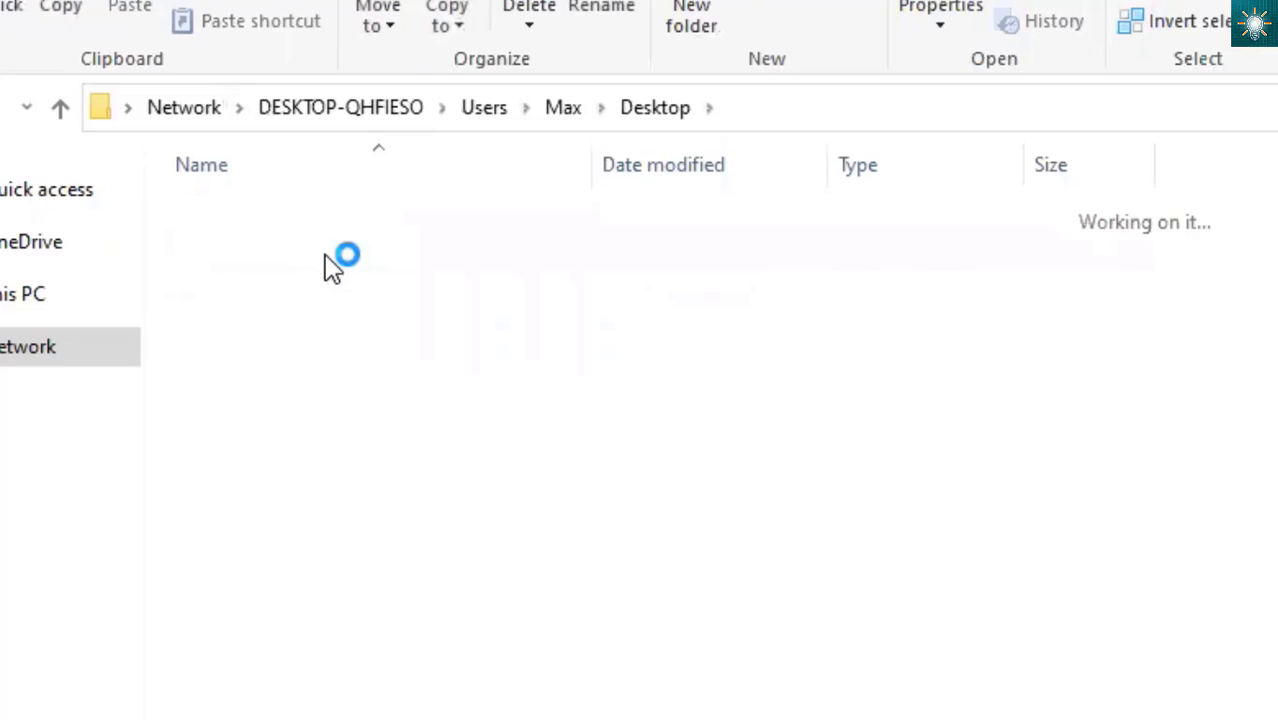